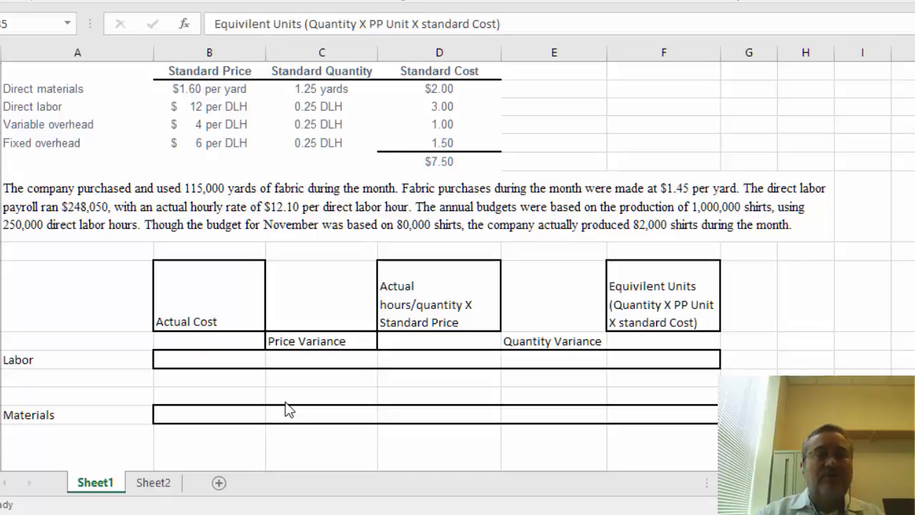
Step: Review the variance headings, direct labor standards, production figures and actual cost entries
click(663, 295)
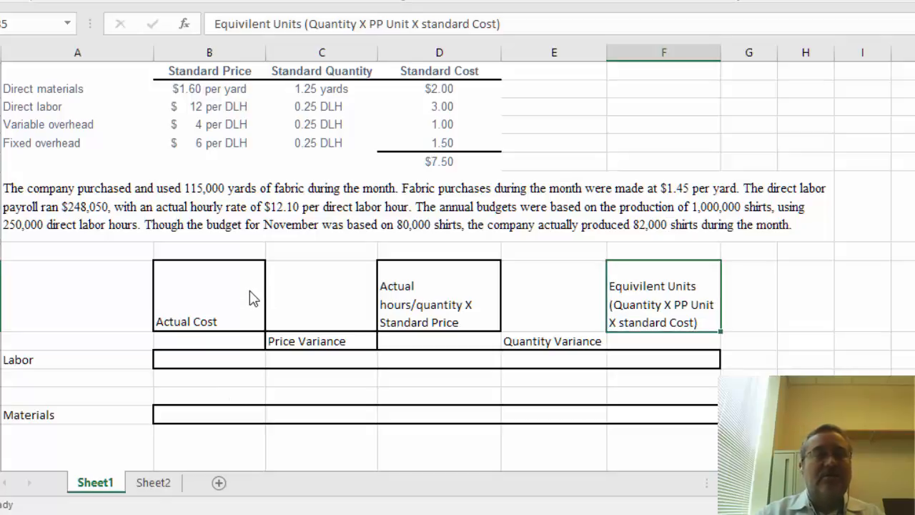
mouse_move(423, 295)
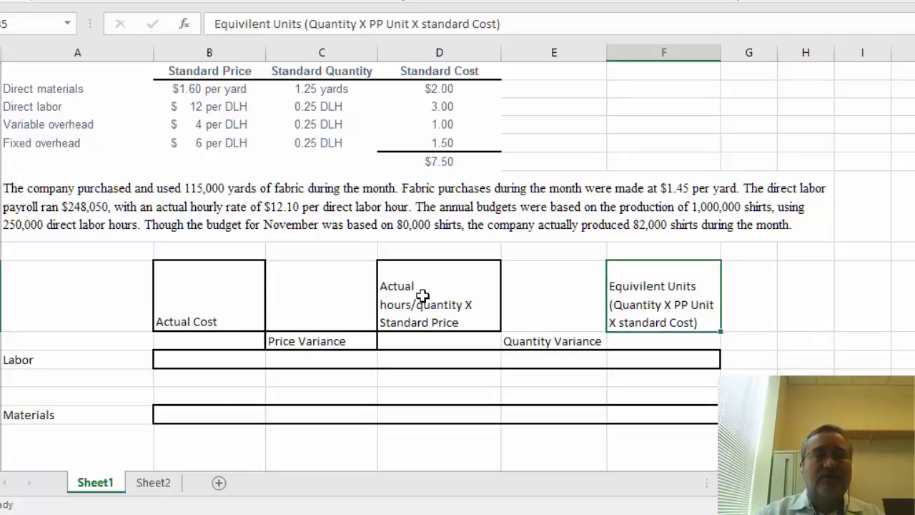
click(439, 295)
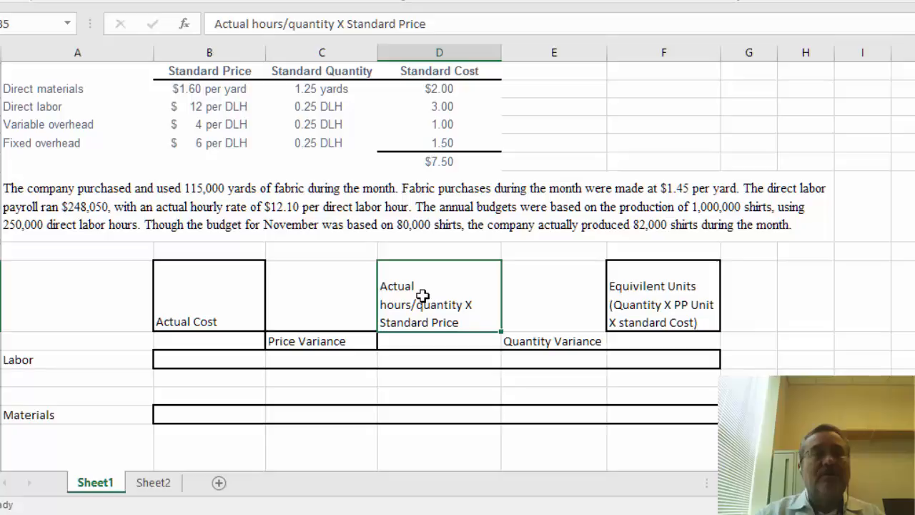
mouse_move(453, 274)
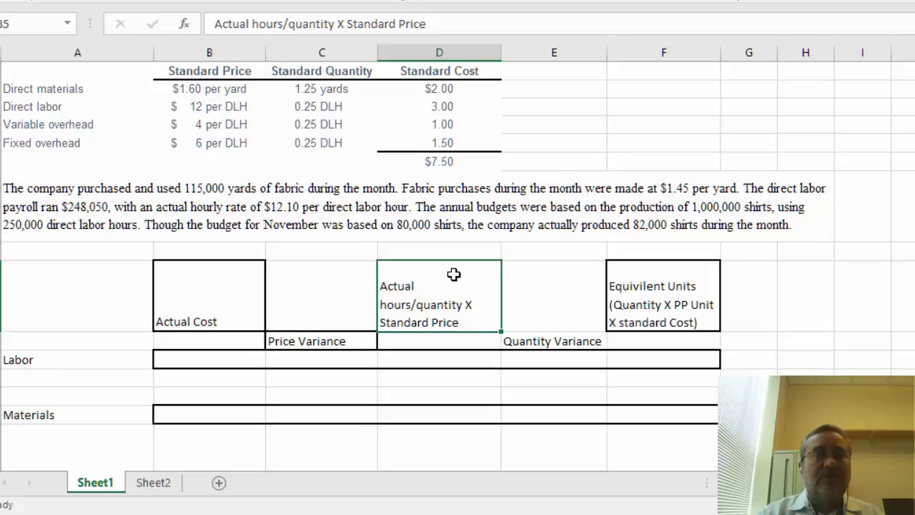
click(664, 296)
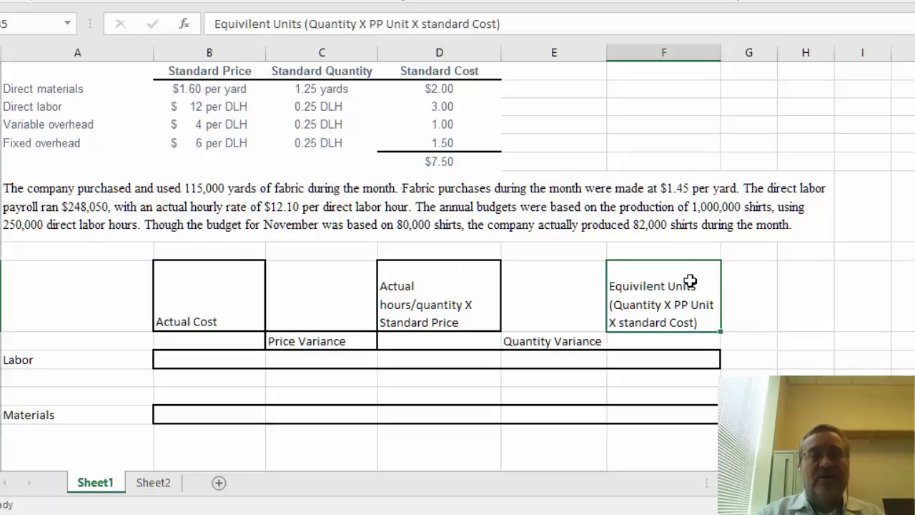
mouse_move(706, 279)
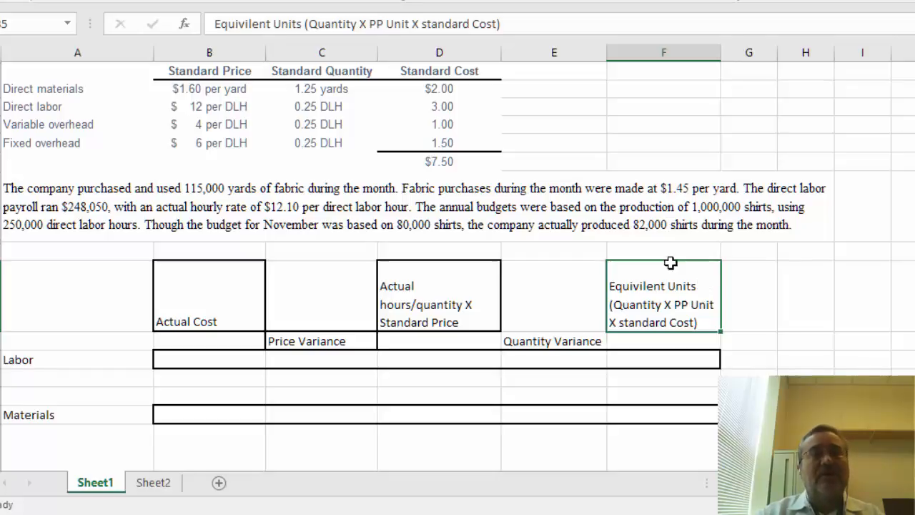
mouse_move(242, 99)
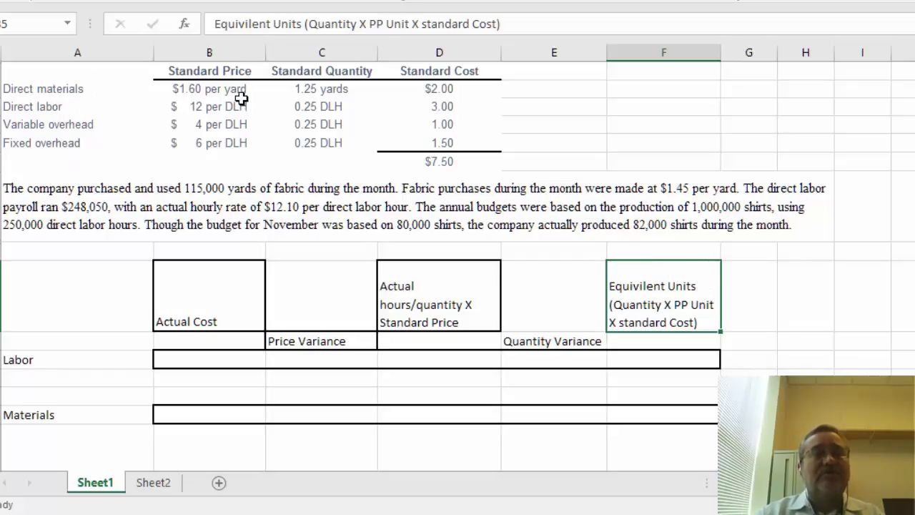
mouse_move(225, 95)
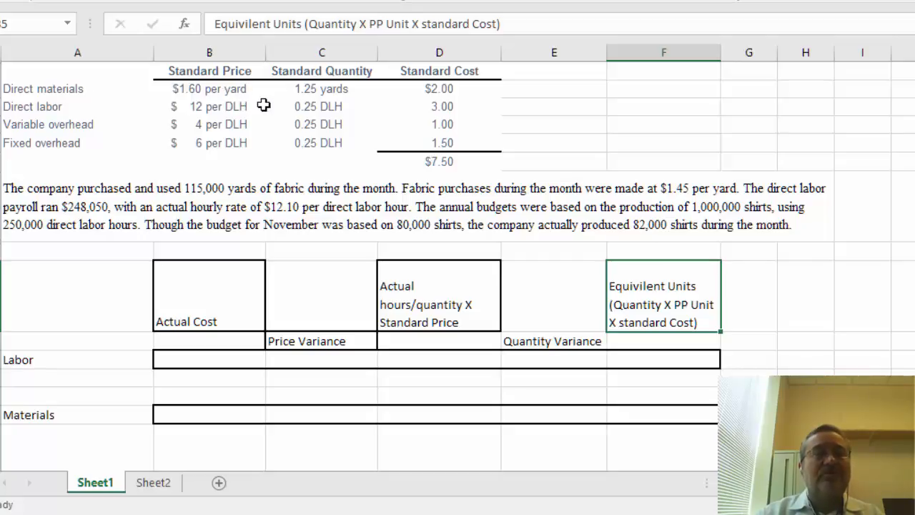
mouse_move(230, 109)
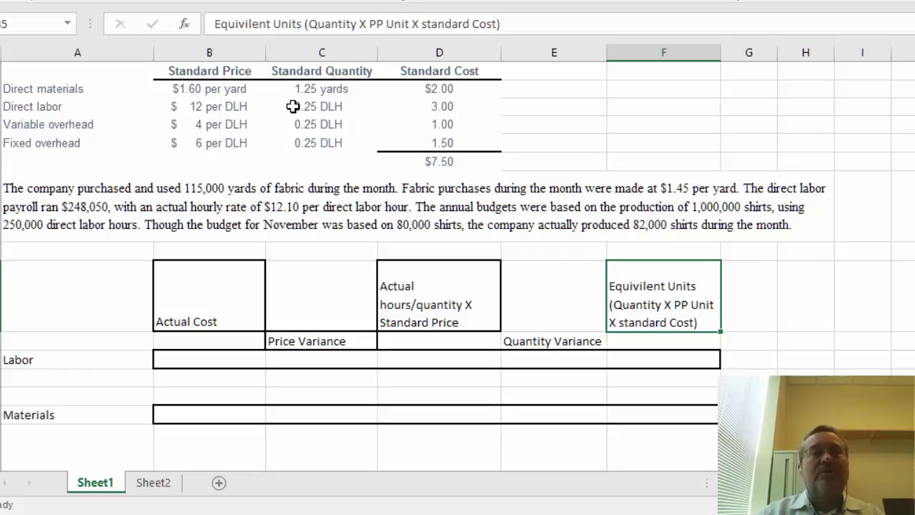
mouse_move(460, 104)
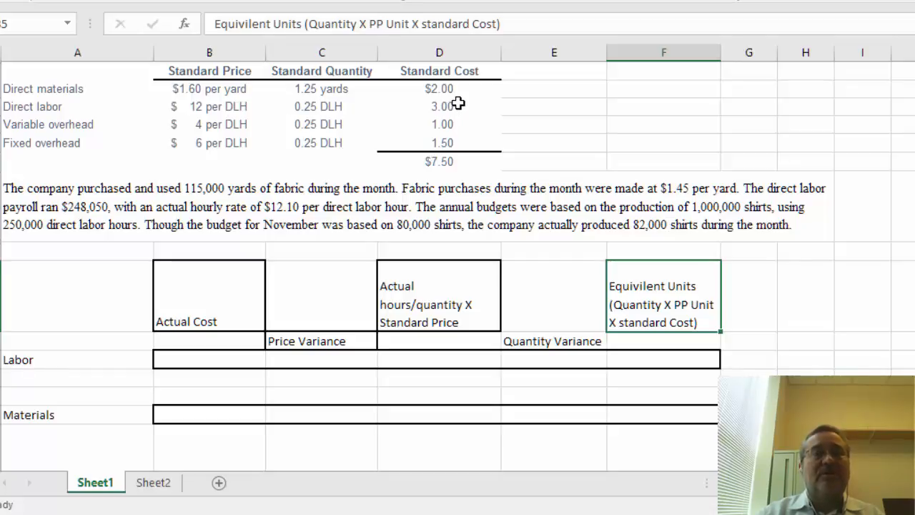
click(208, 106)
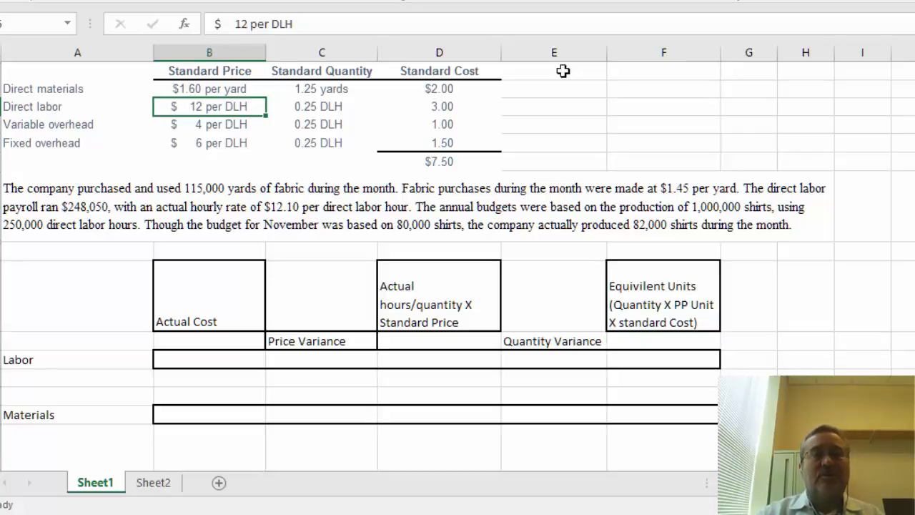
click(321, 106)
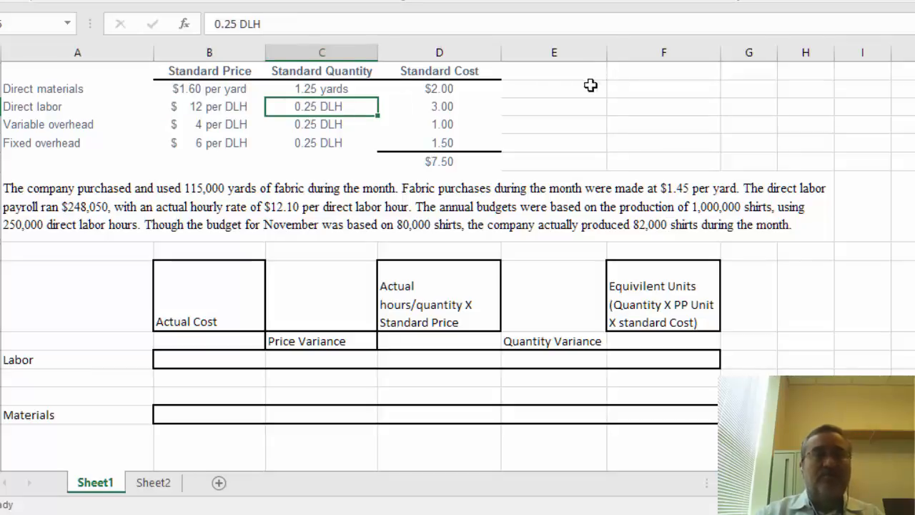
click(439, 107)
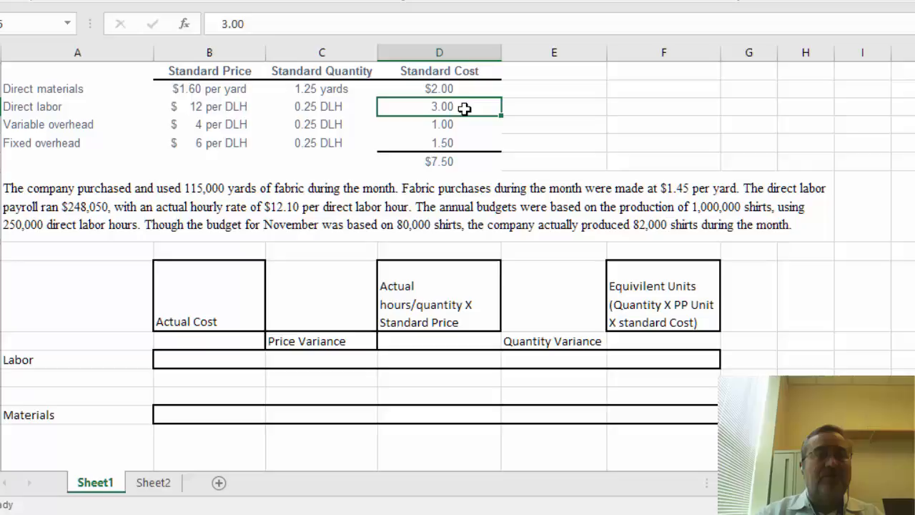
click(286, 207)
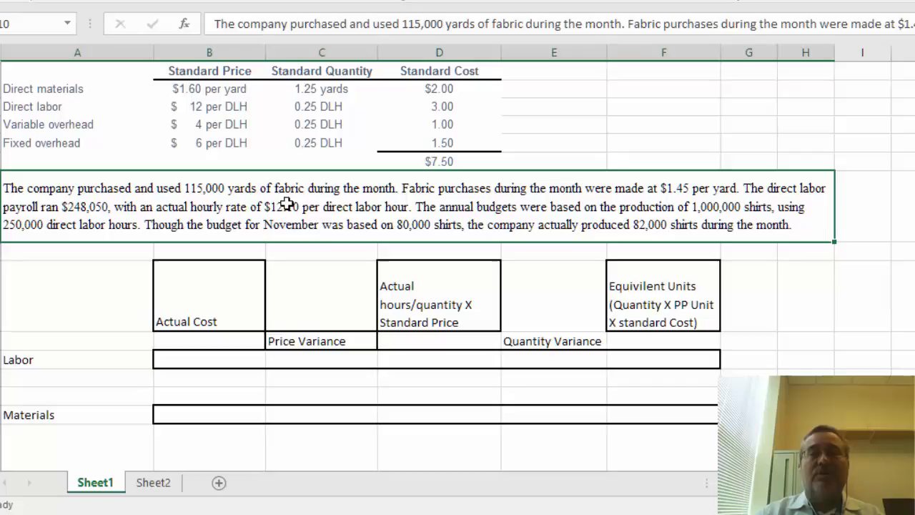
mouse_move(685, 202)
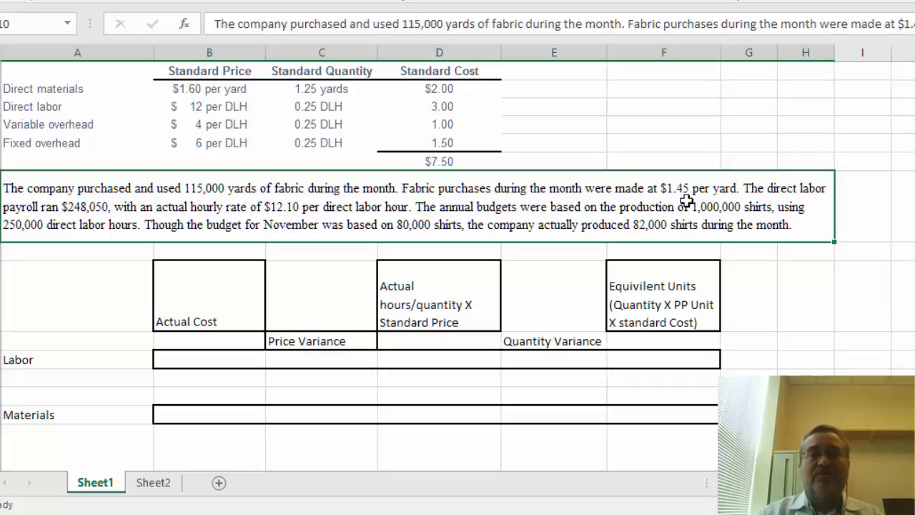
mouse_move(614, 254)
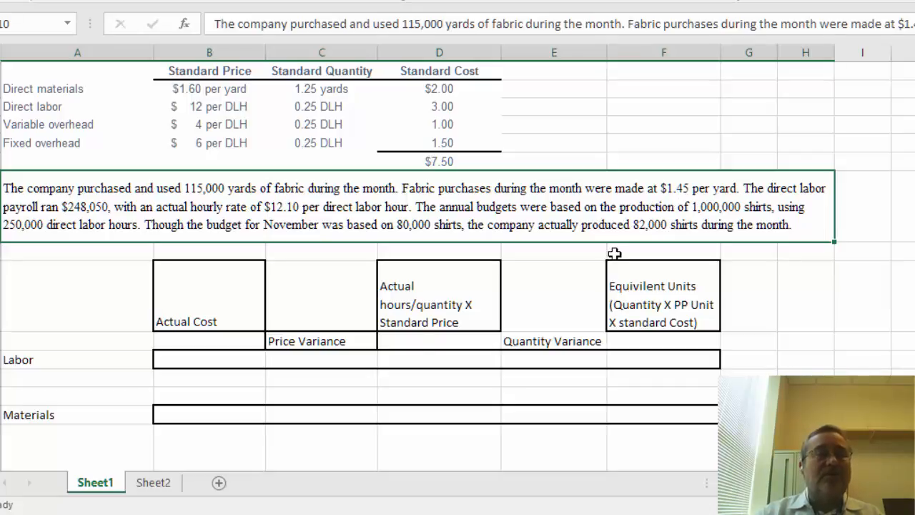
click(209, 415)
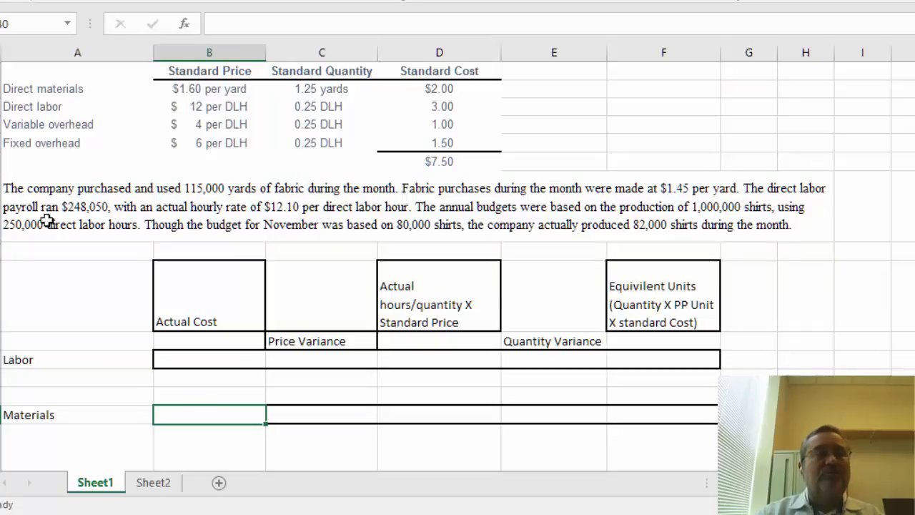
mouse_move(100, 221)
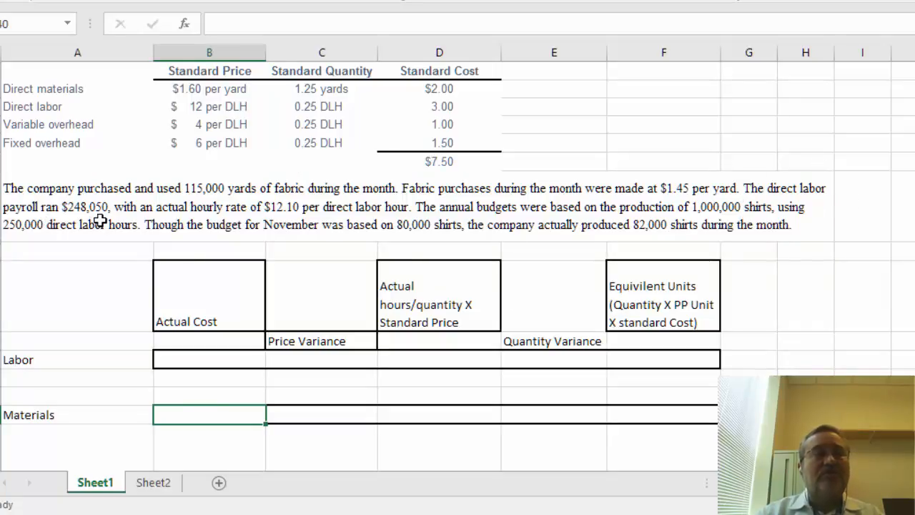
click(195, 360)
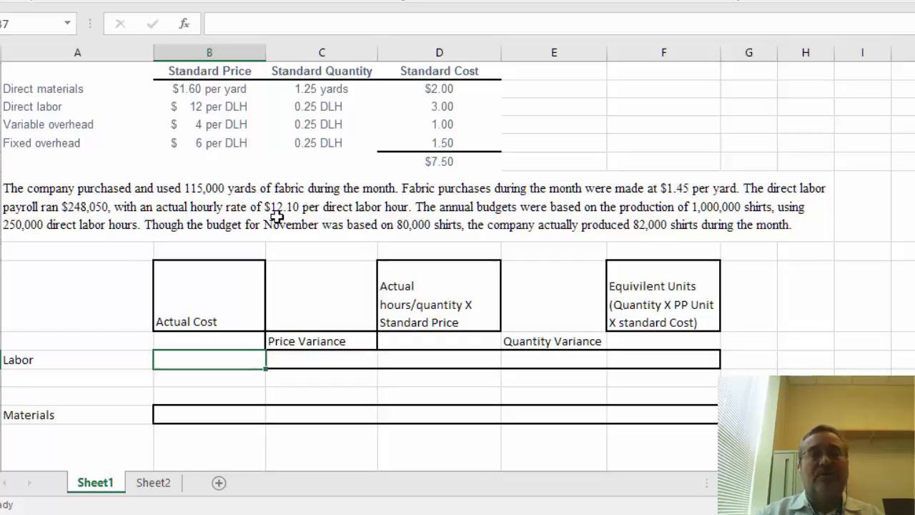
mouse_move(453, 225)
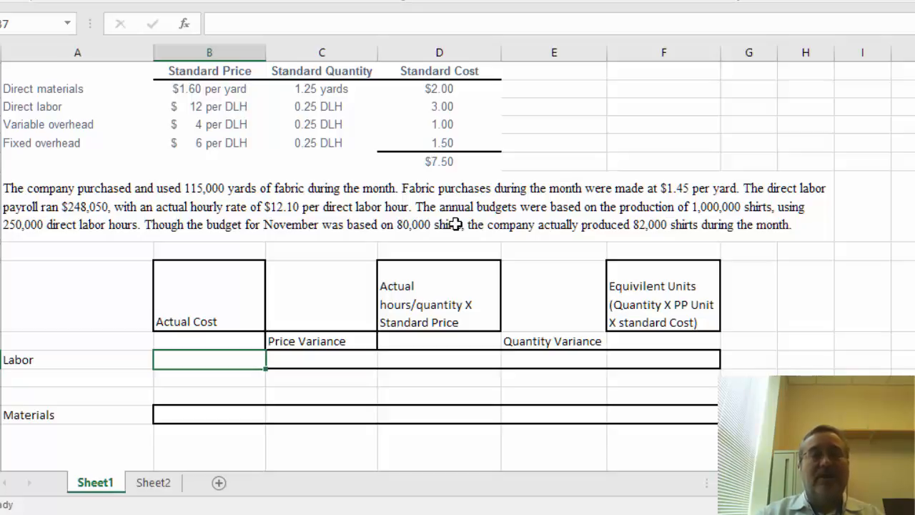
mouse_move(567, 223)
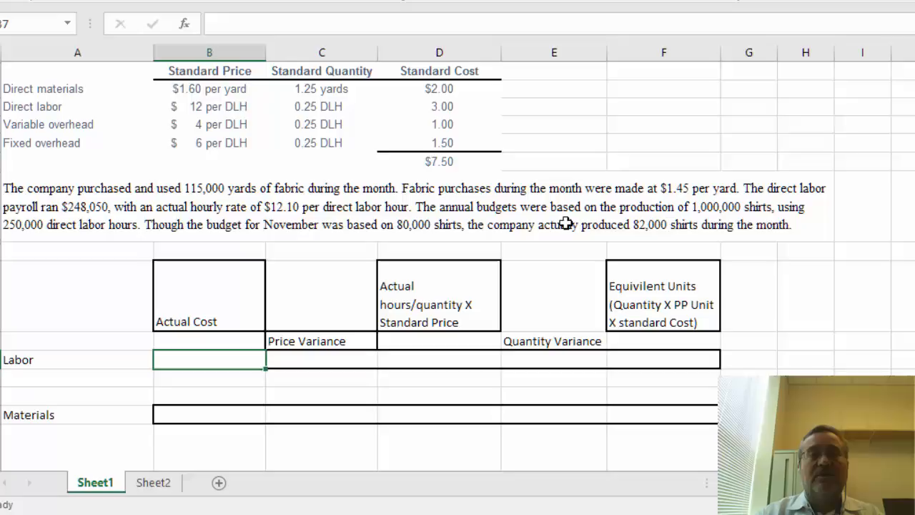
Step: Enter =3*82000 as the Labor equivalent units cost, giving $246,000.00
click(565, 206)
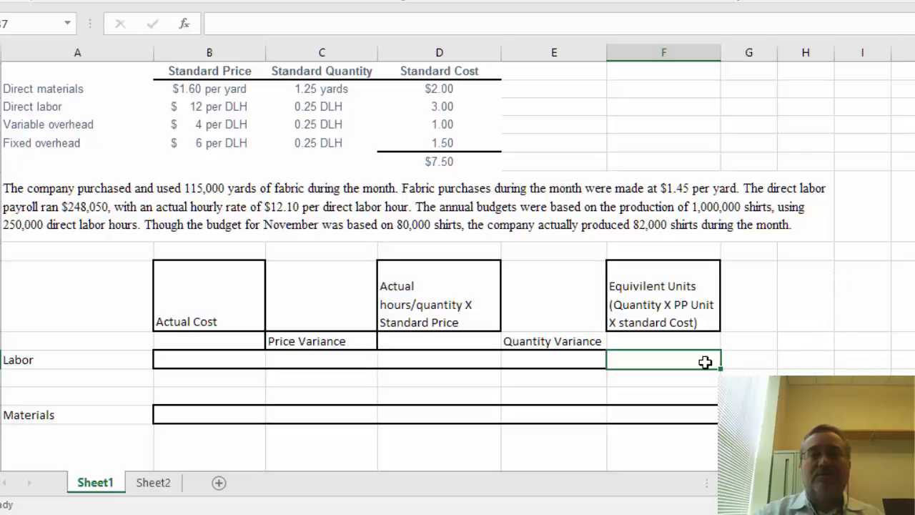
mouse_move(724, 328)
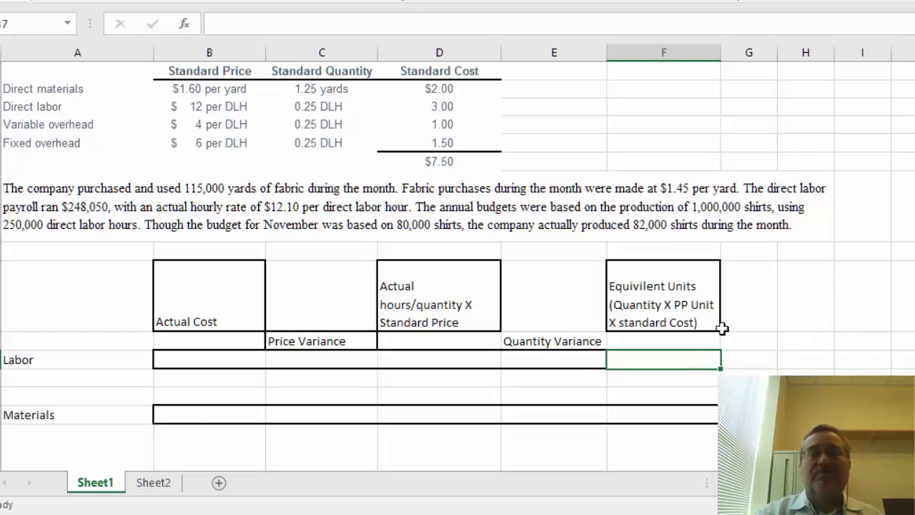
mouse_move(667, 235)
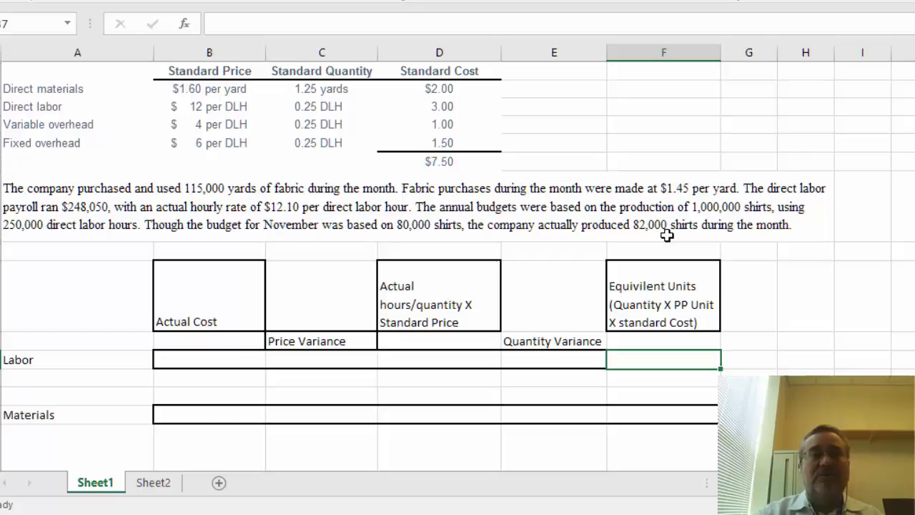
mouse_move(618, 188)
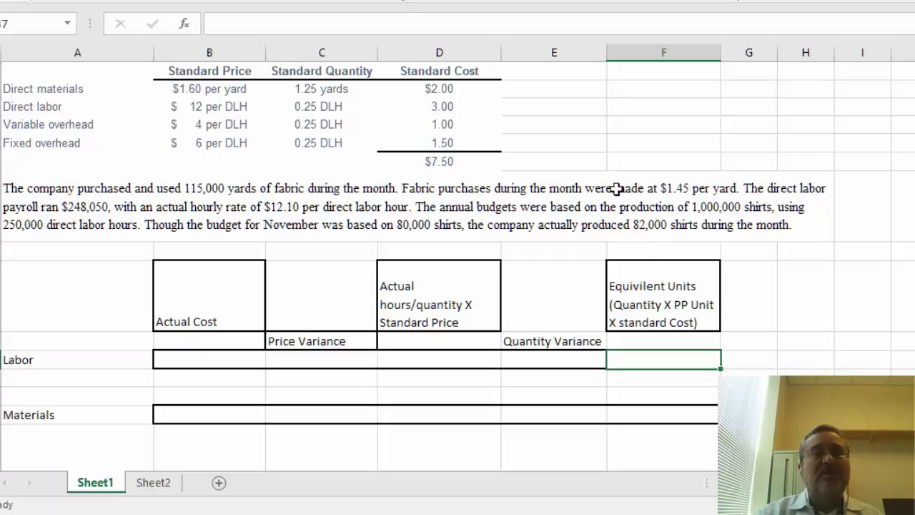
mouse_move(466, 105)
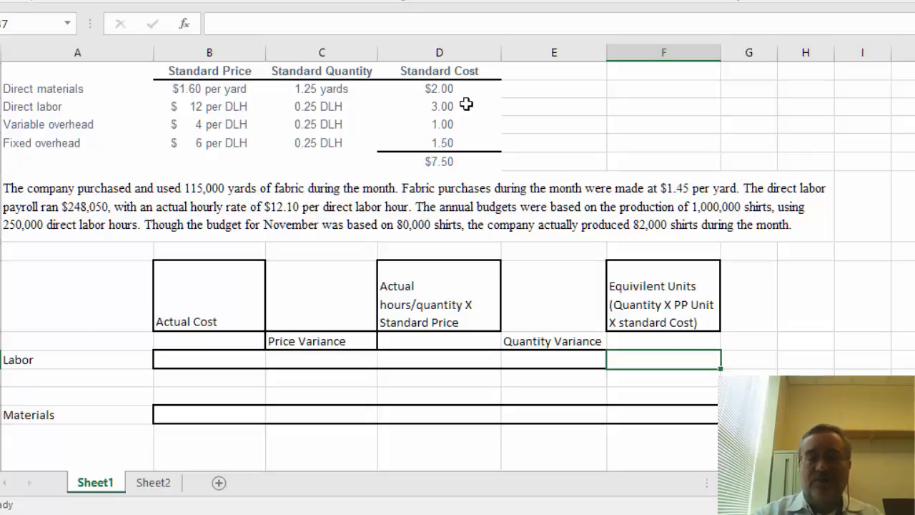
text(=3)
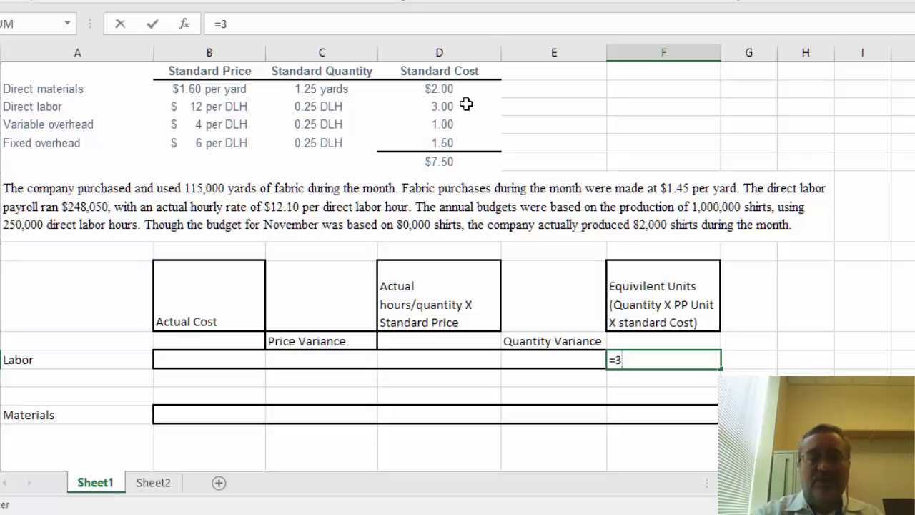
text(*)
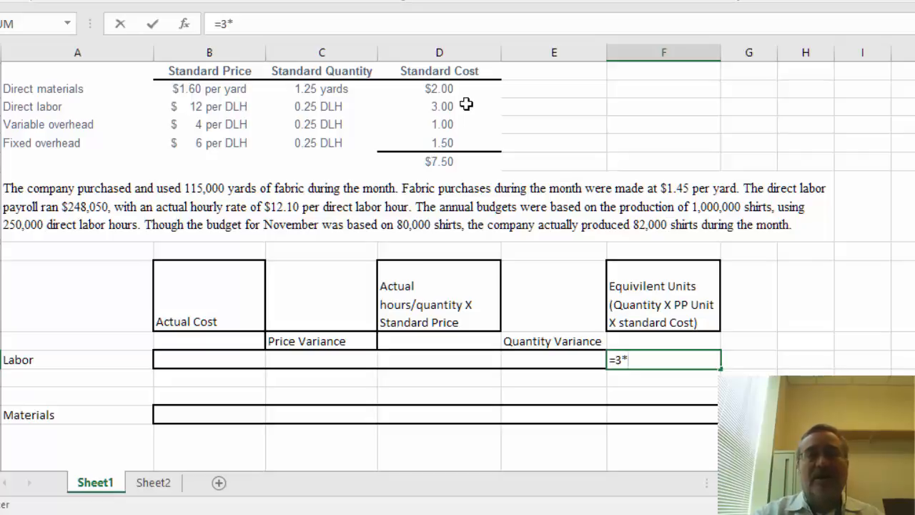
text(8)
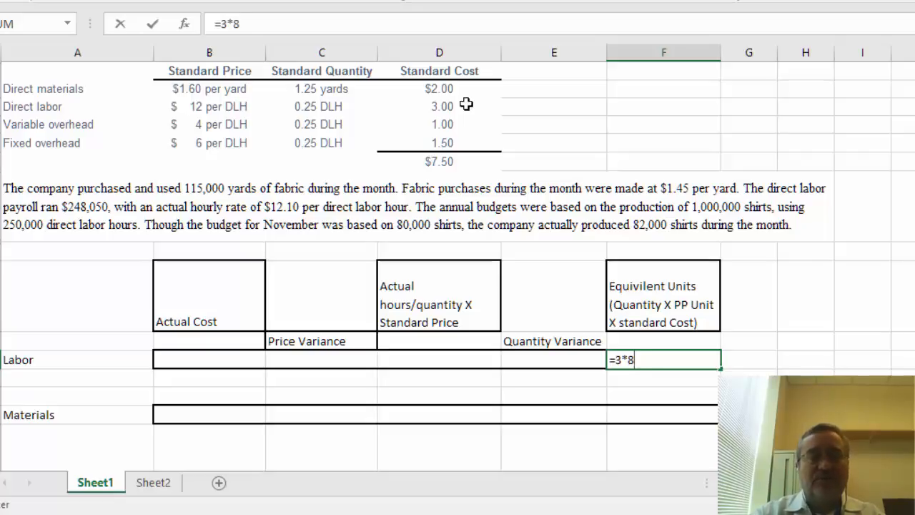
text(2000)
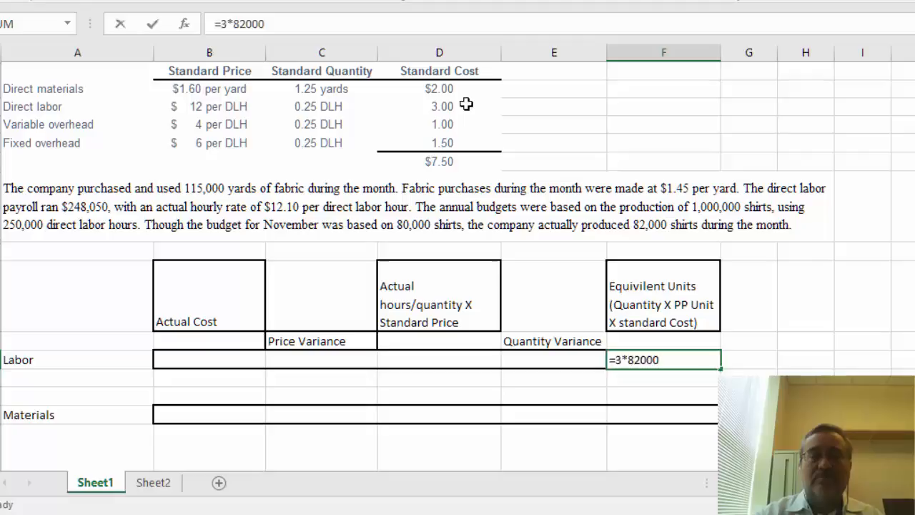
key(Enter)
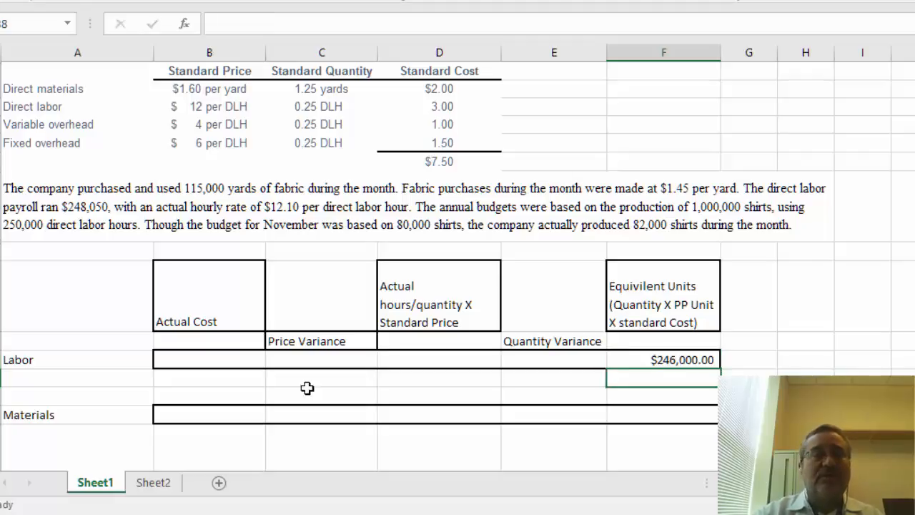
Step: Enter the $248,050 payroll figure as the Labor actual cost in B37
click(221, 361)
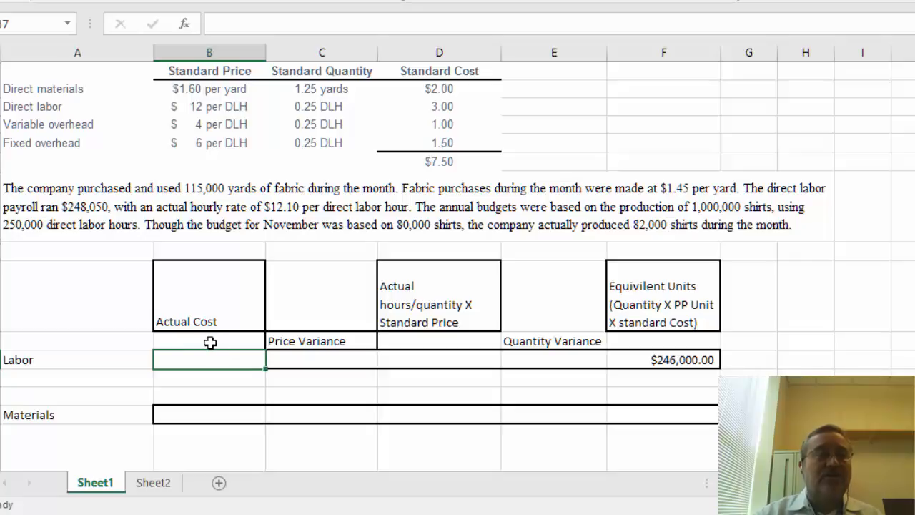
text(248,050.00)
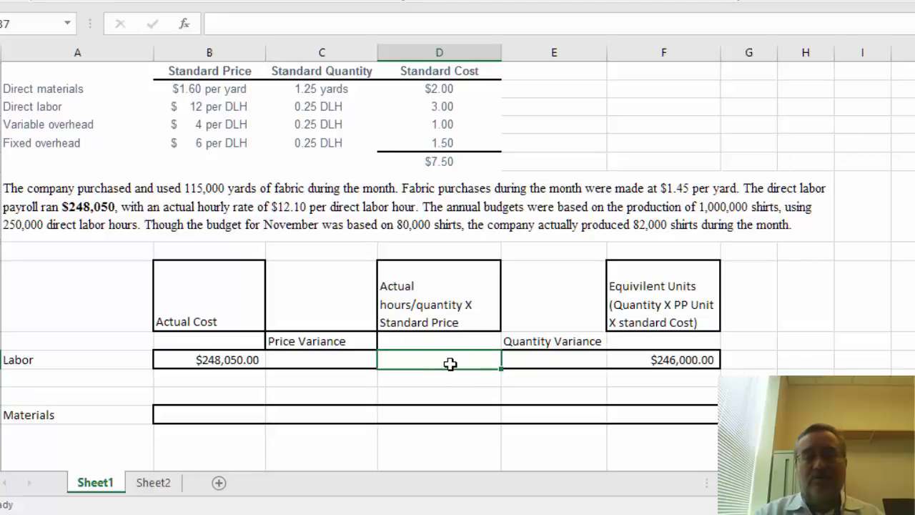
Step: Set D37 to =B37/12.1*12 so Labor actual hours at standard price shows $246,000.00
text(=B37/)
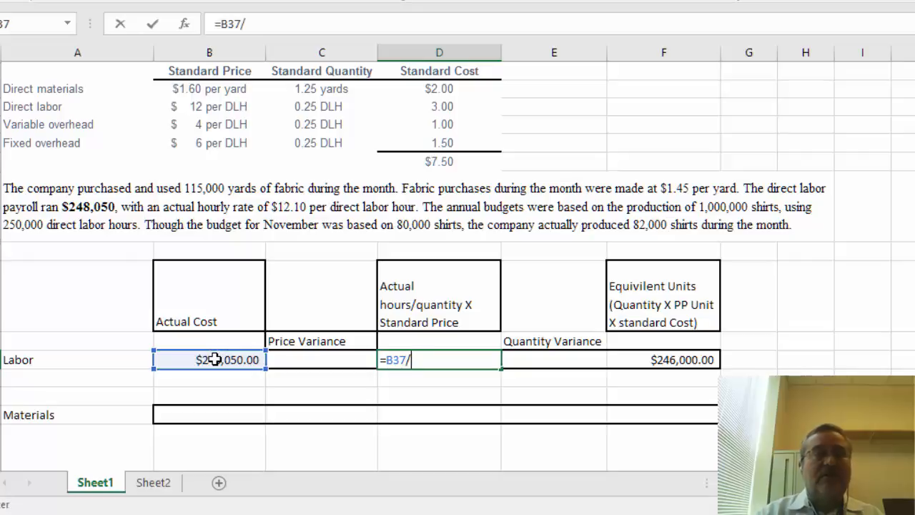
text(12.)
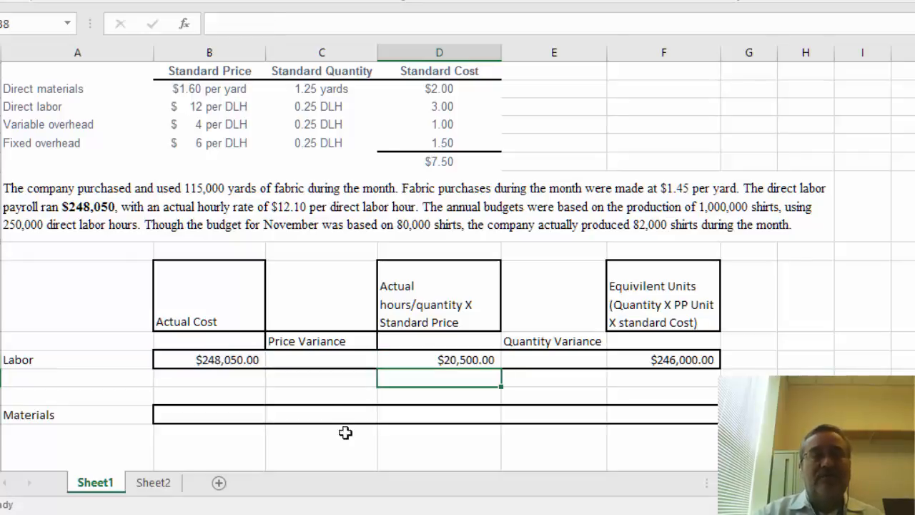
click(440, 359)
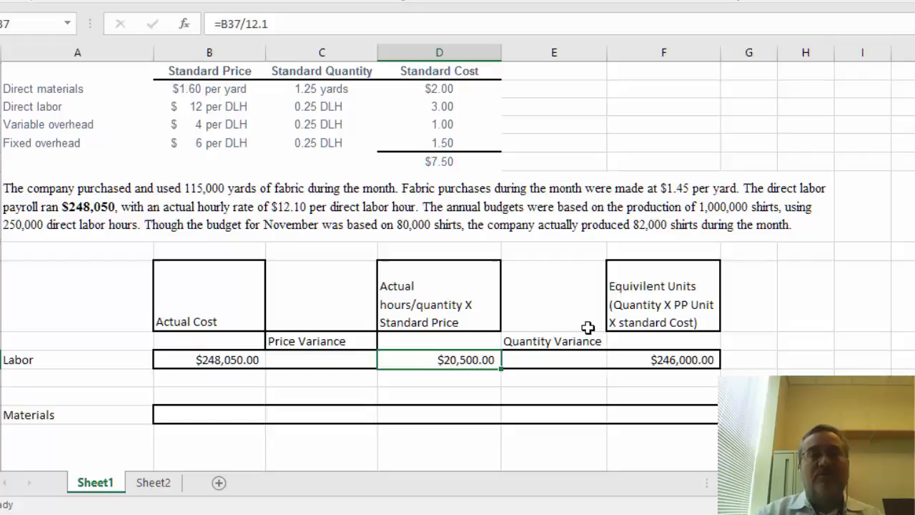
mouse_move(315, 119)
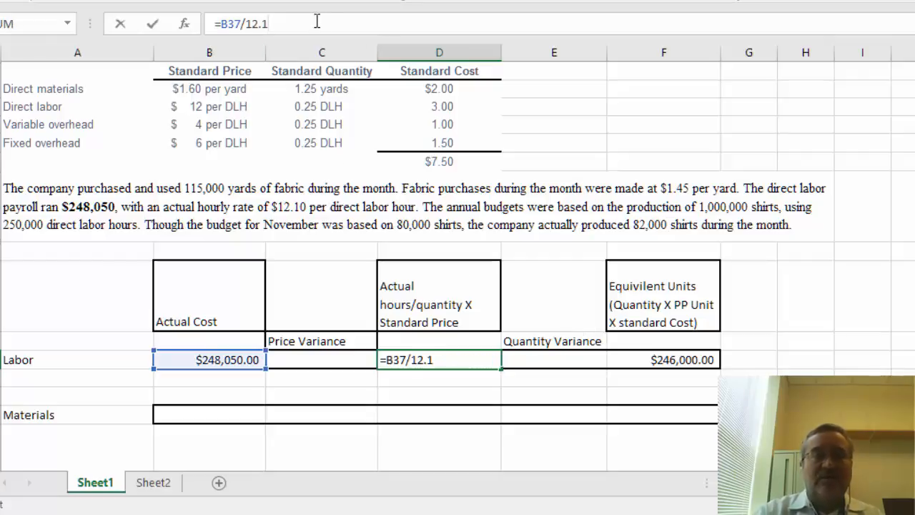
text(*)
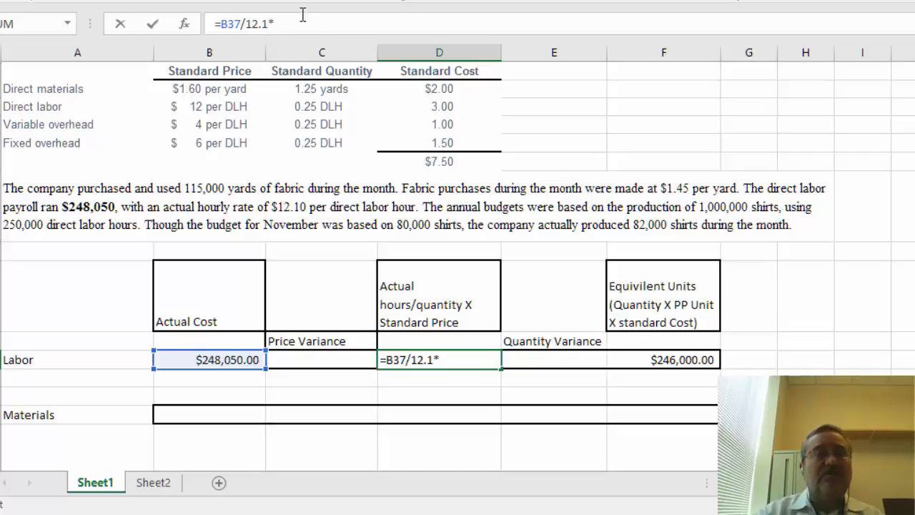
mouse_move(209, 107)
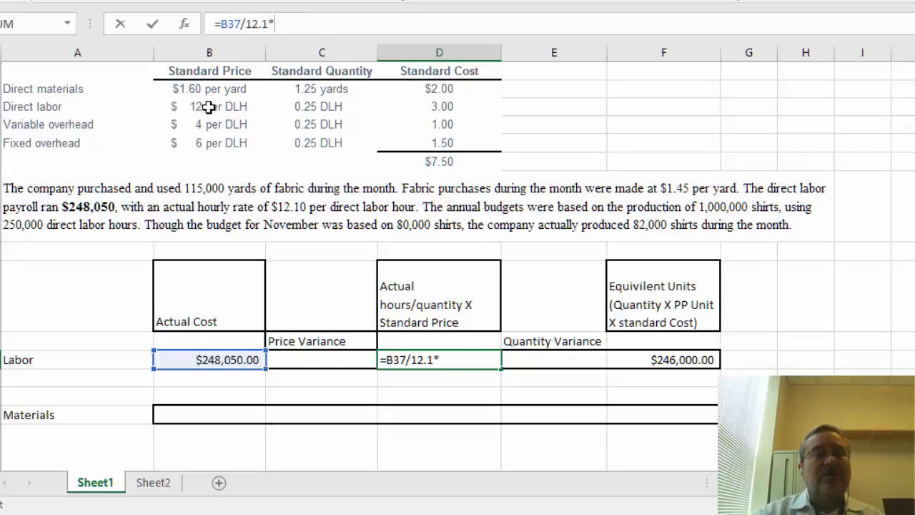
key(Enter)
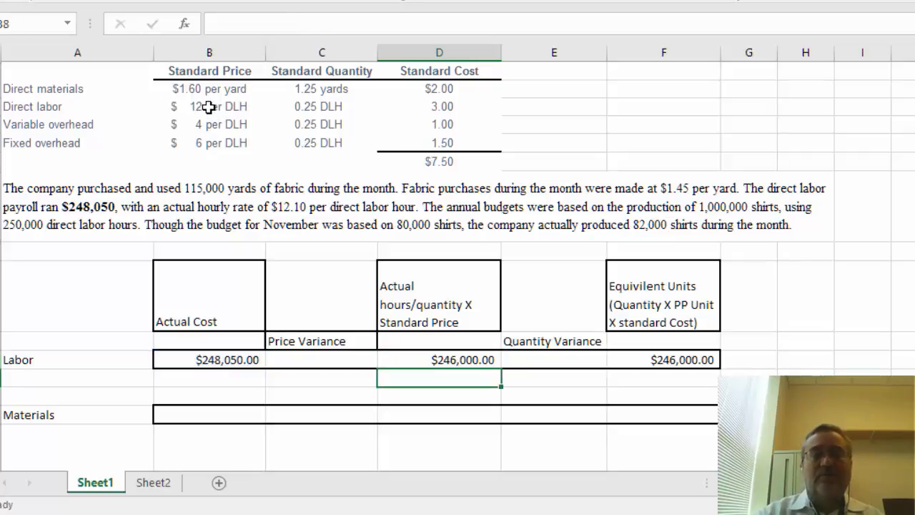
click(459, 360)
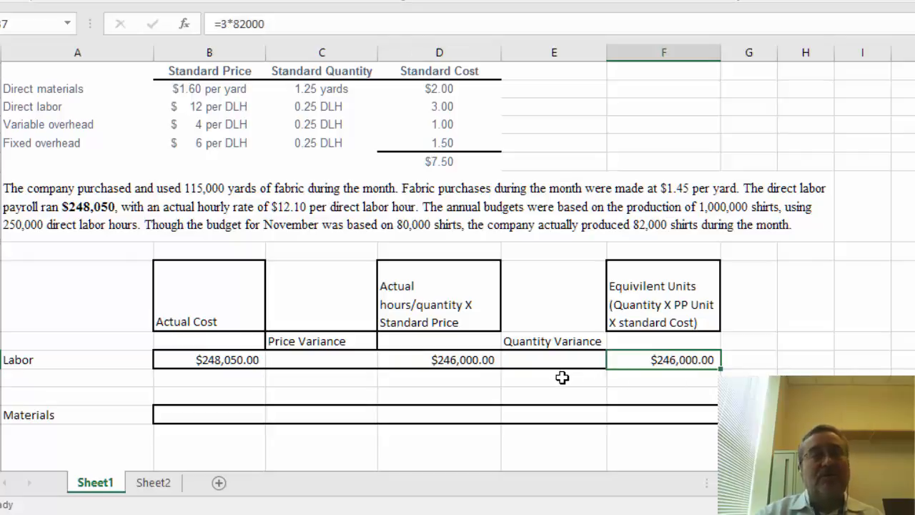
click(562, 378)
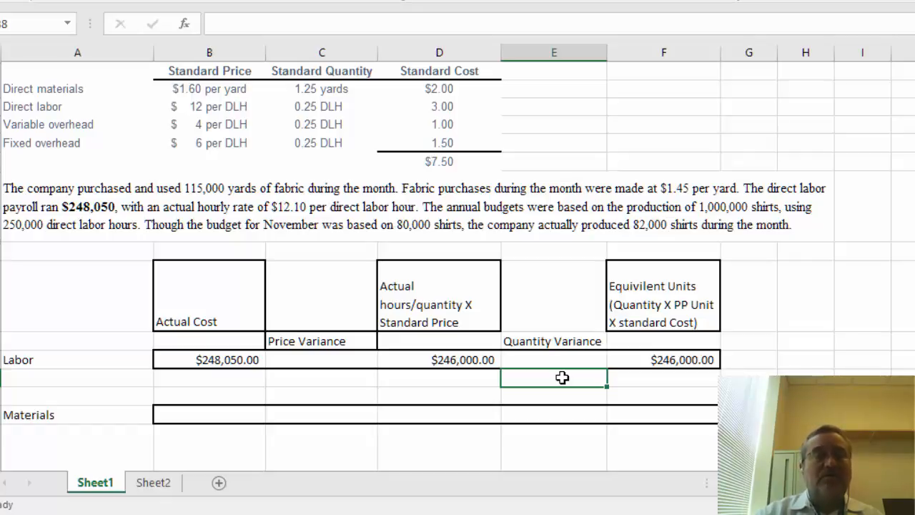
mouse_move(524, 379)
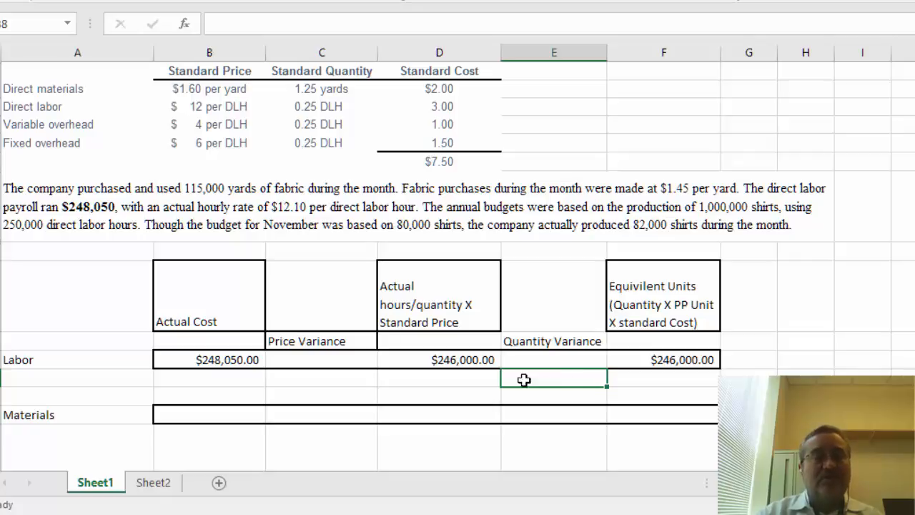
click(318, 341)
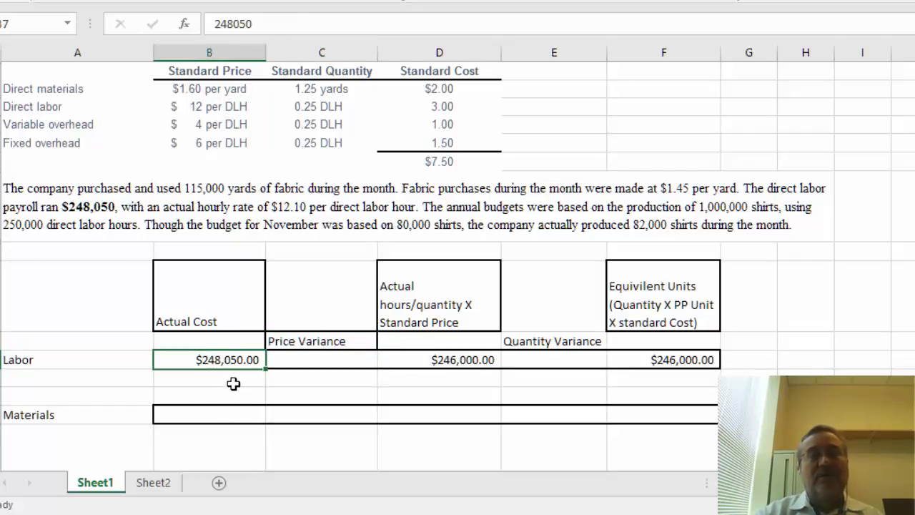
click(341, 382)
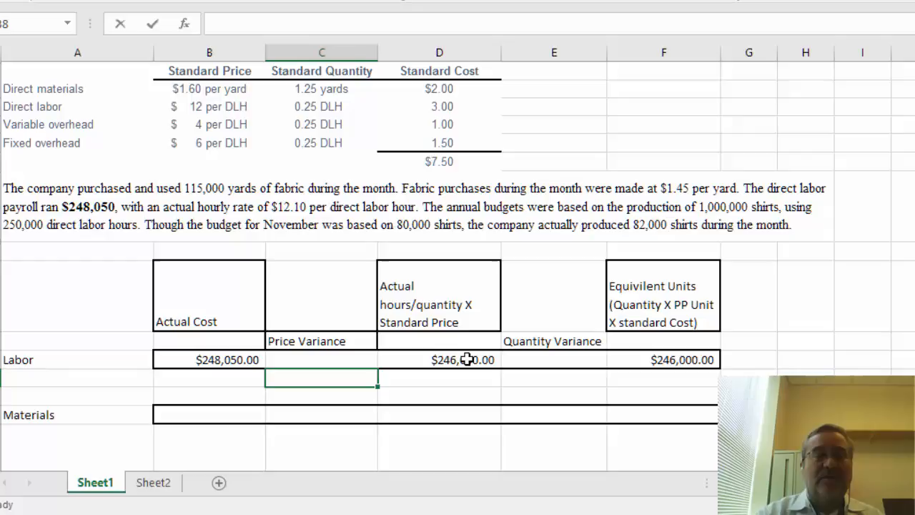
text(=)
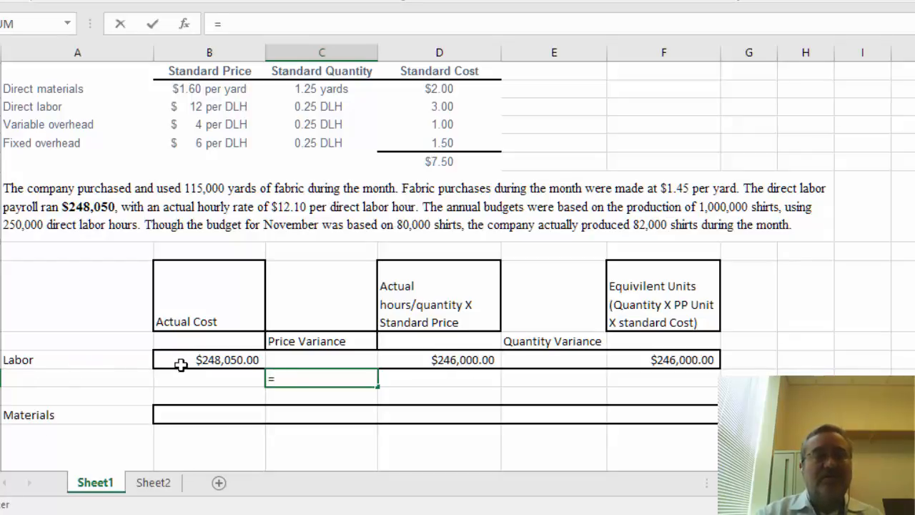
Step: Enter the Labor price variance as =B37-D37, giving $2,050.00
click(215, 359)
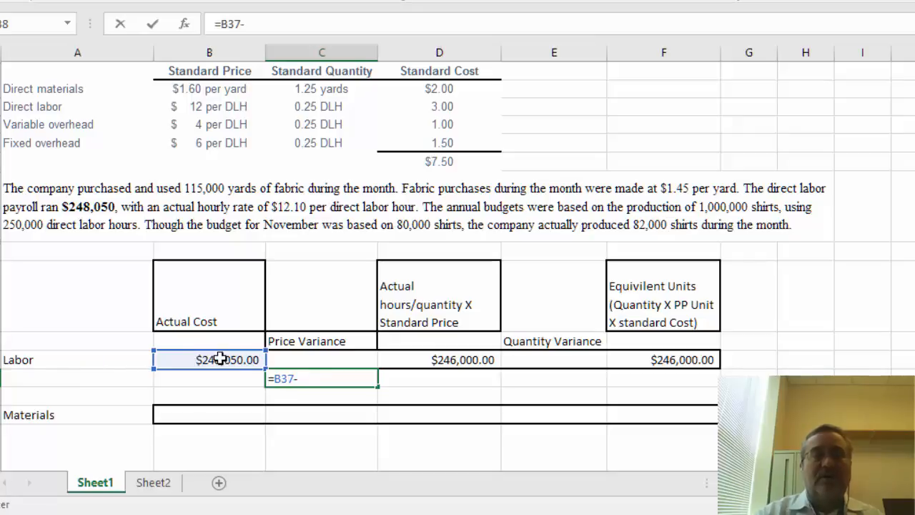
text(D37)
key(Enter)
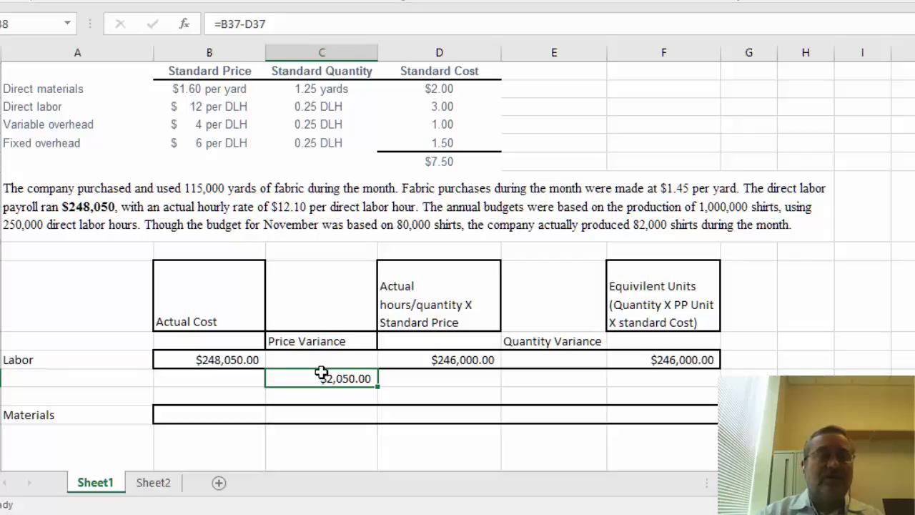
mouse_move(220, 414)
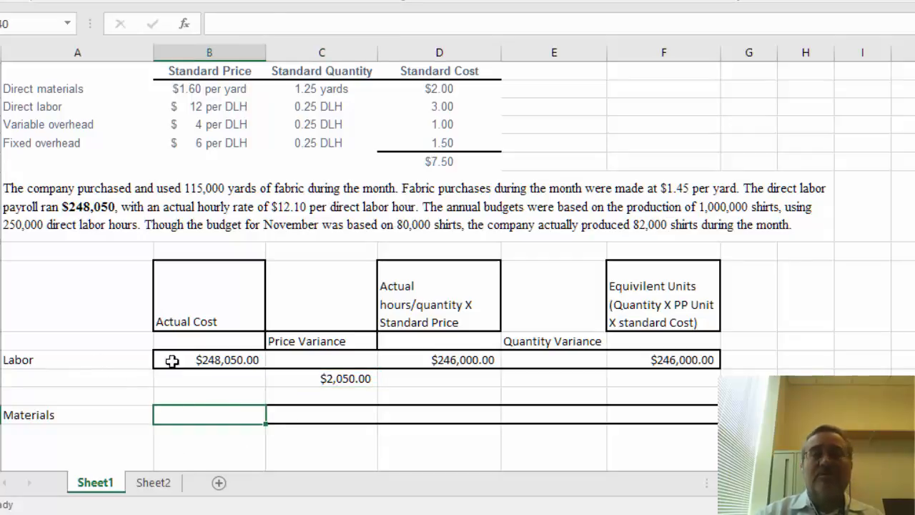
Step: Enter =2*82000 in F40, accepting Excel's suggested formula correction
click(680, 415)
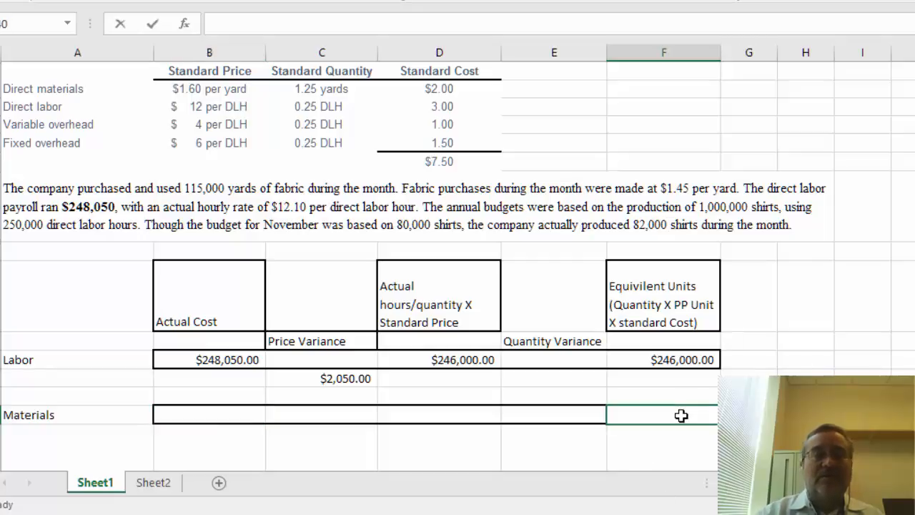
text(=)
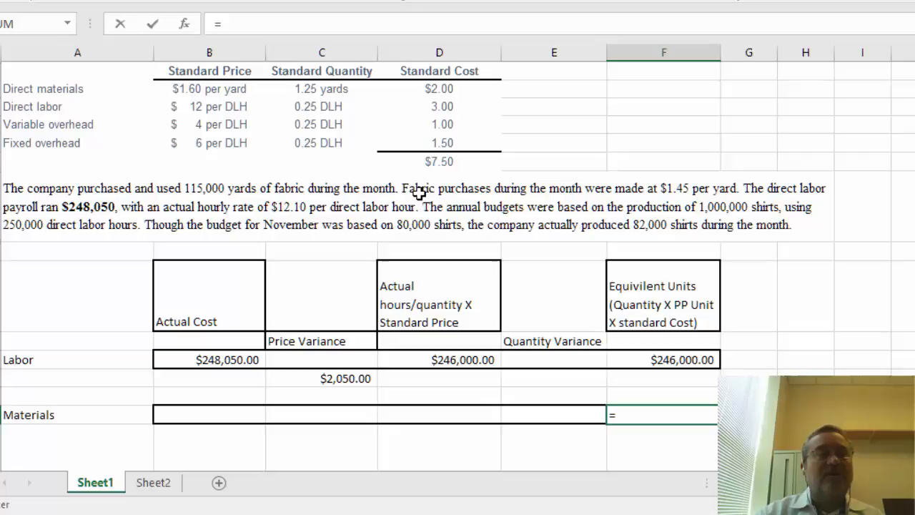
mouse_move(736, 107)
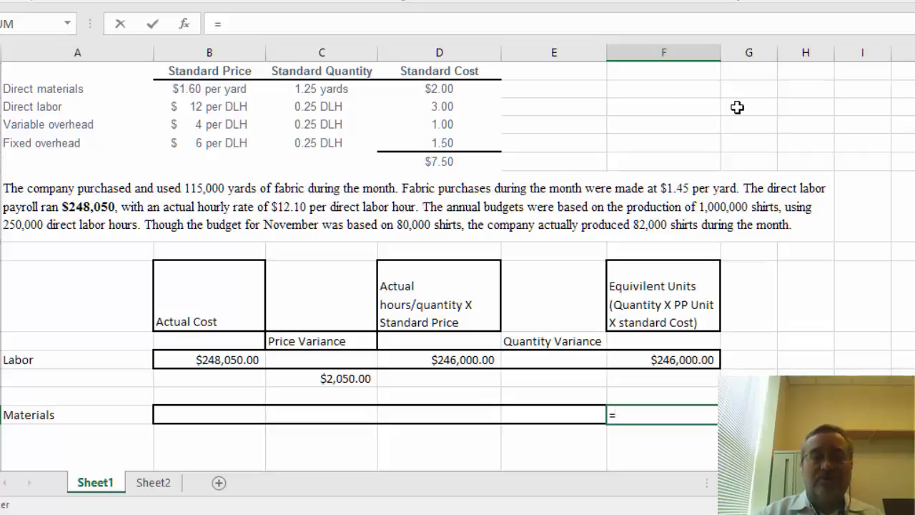
text(=2)
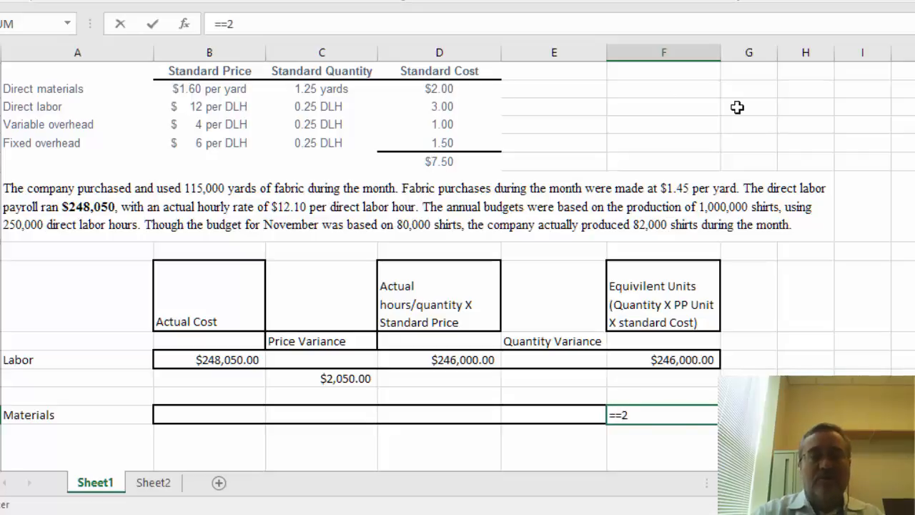
text(*)
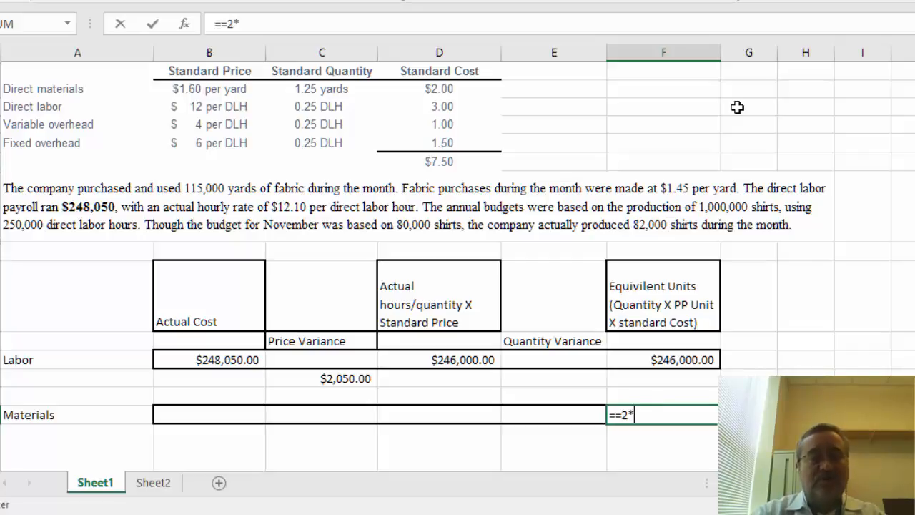
text(82000)
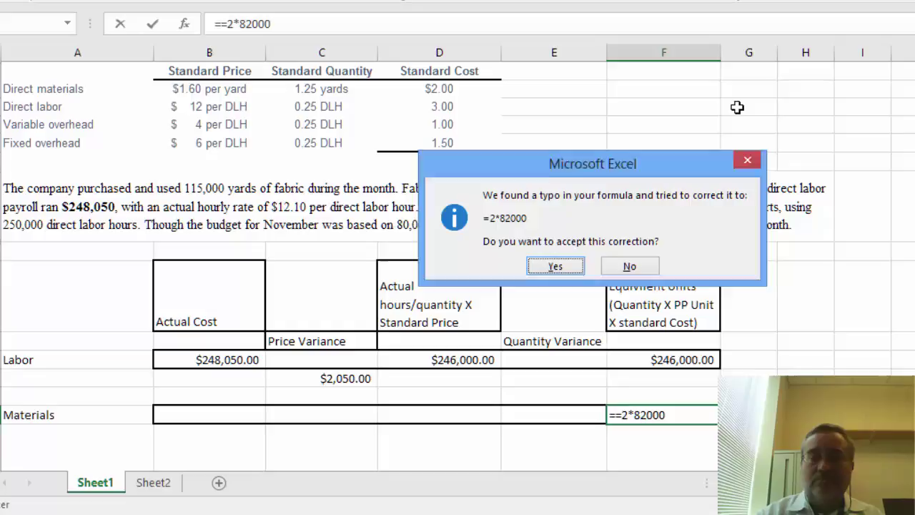
click(556, 266)
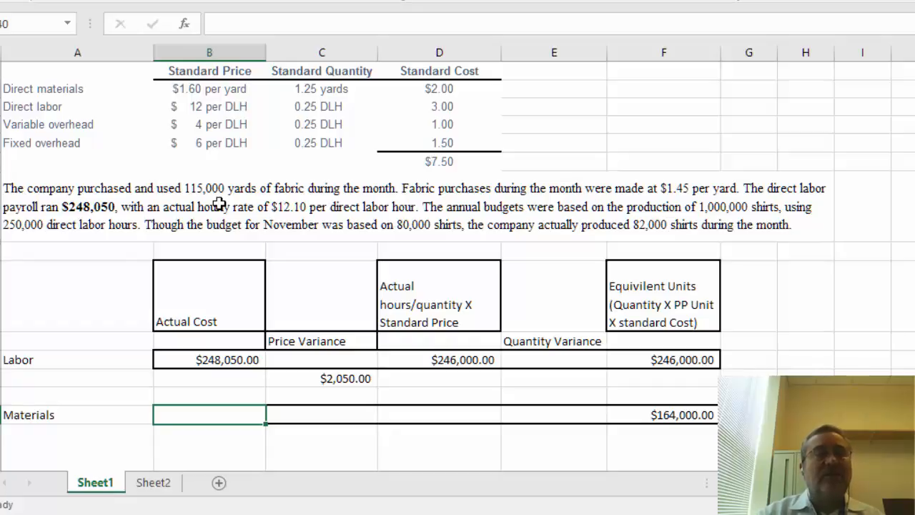
Step: Enter =115000*1.45 in B40 as the Materials actual cost, $166,750.00
text(=1)
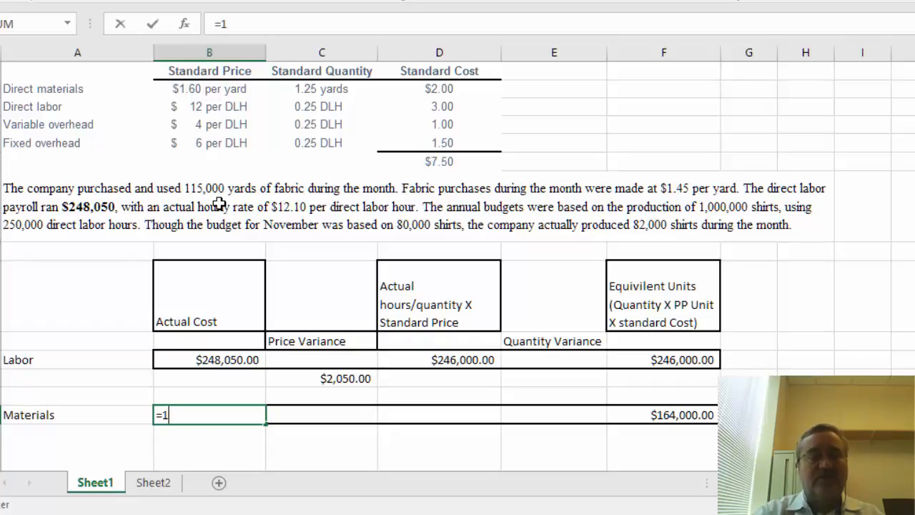
text(15000)
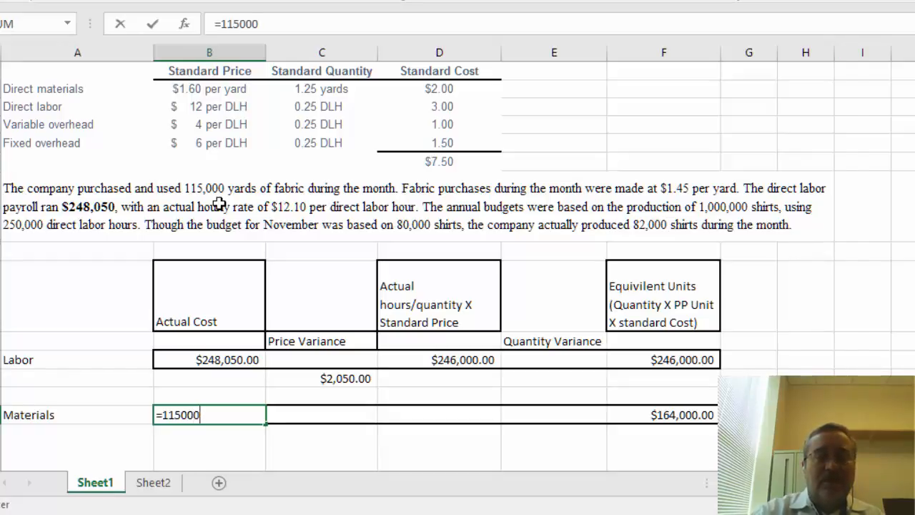
text(*)
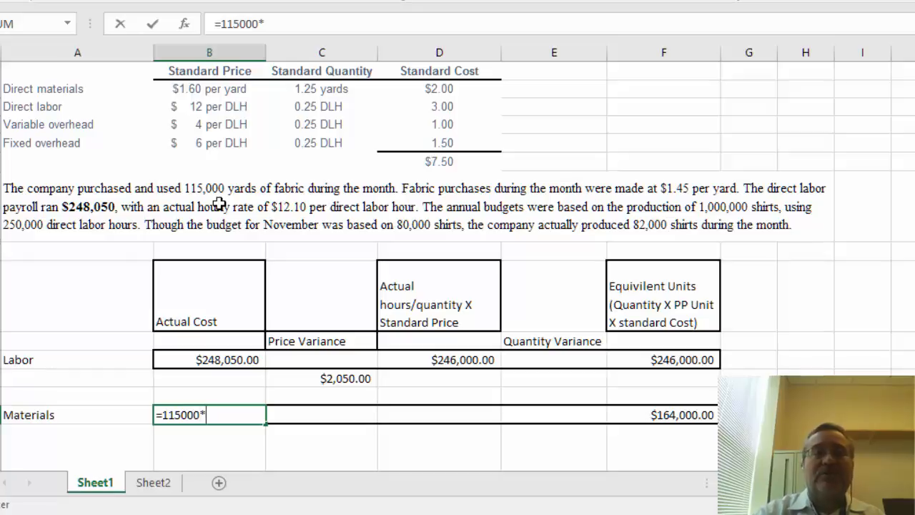
mouse_move(695, 176)
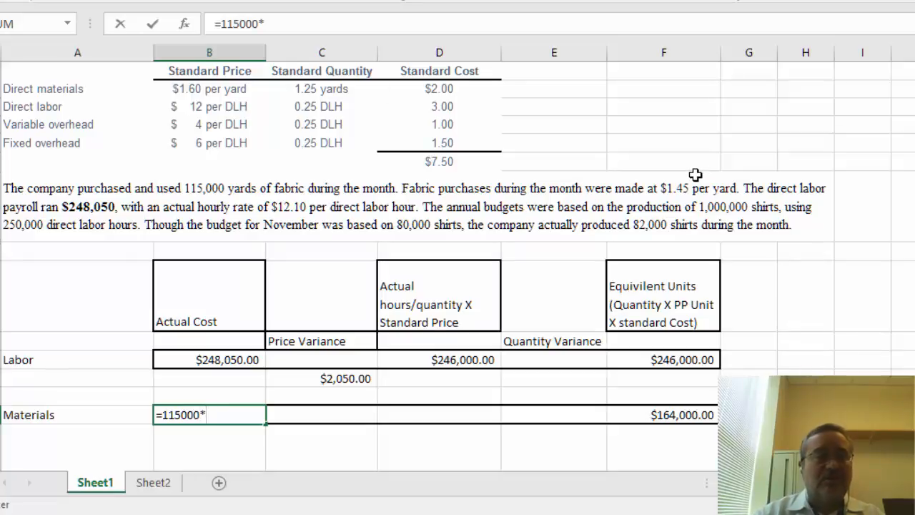
text(1.45)
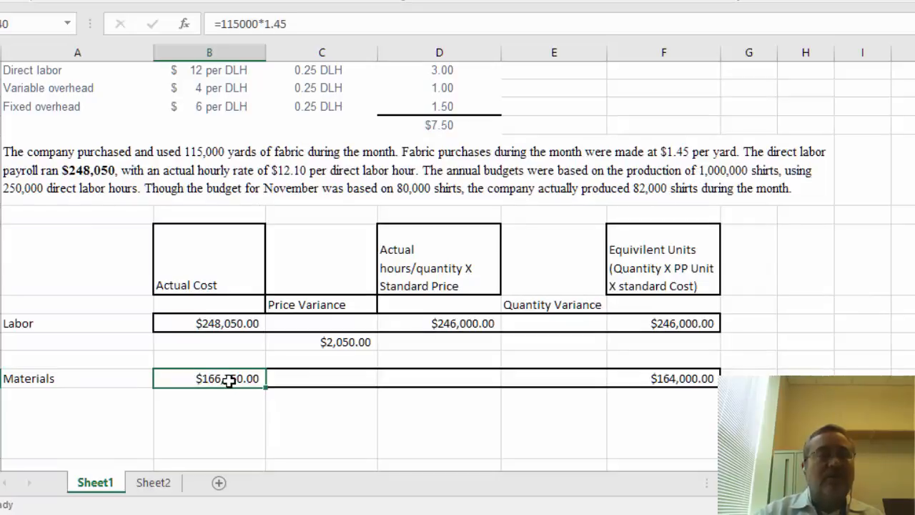
mouse_move(460, 377)
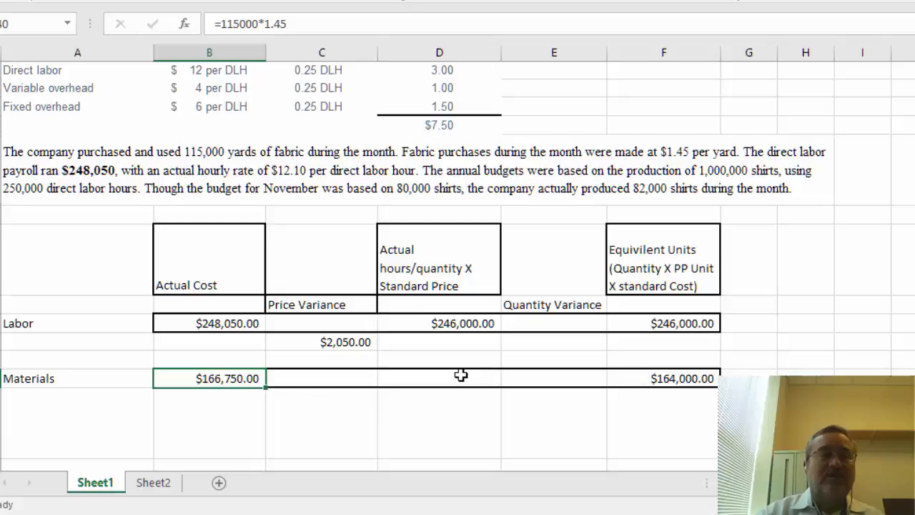
click(460, 378)
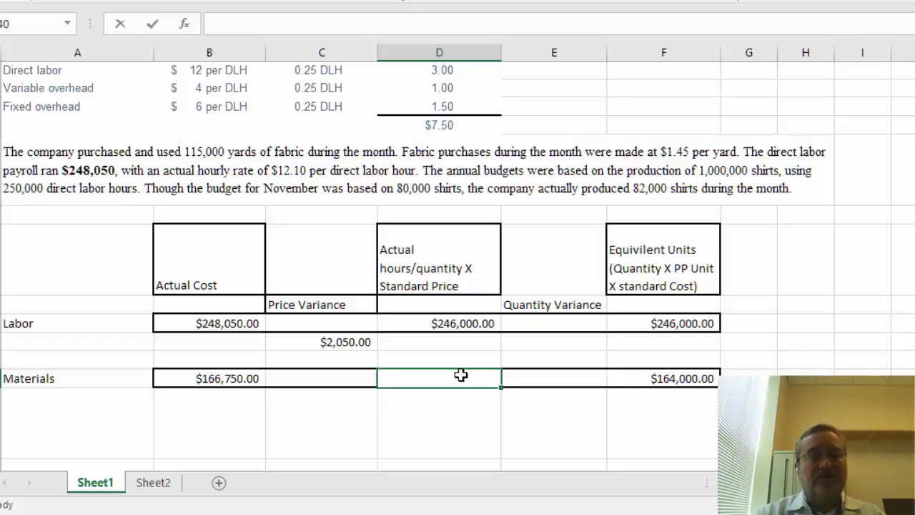
Step: Enter =115000*1.6 in D40 for Materials actual quantity at standard price, $184,000.00
text(115000)
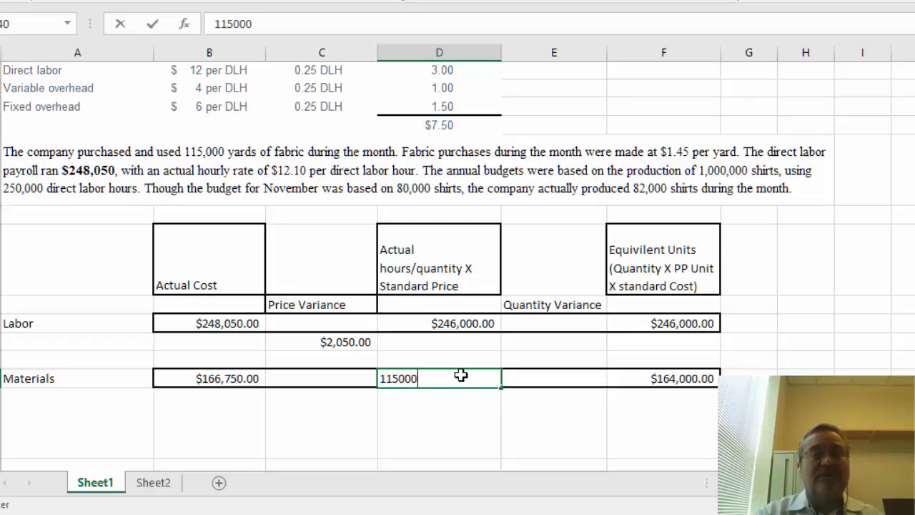
text(*)
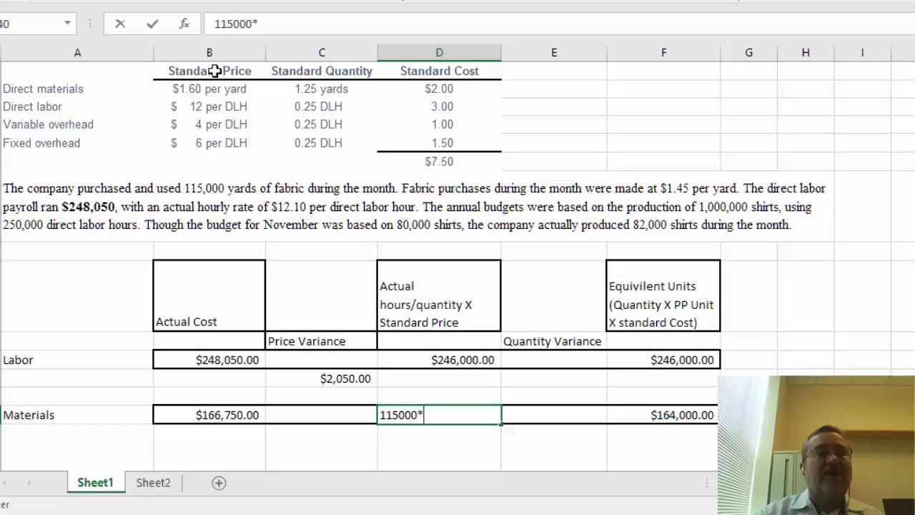
mouse_move(201, 97)
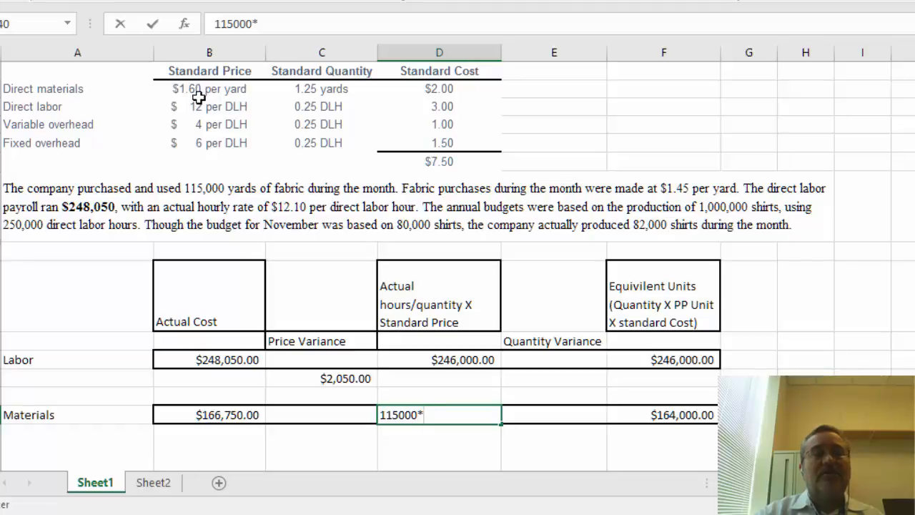
mouse_move(225, 96)
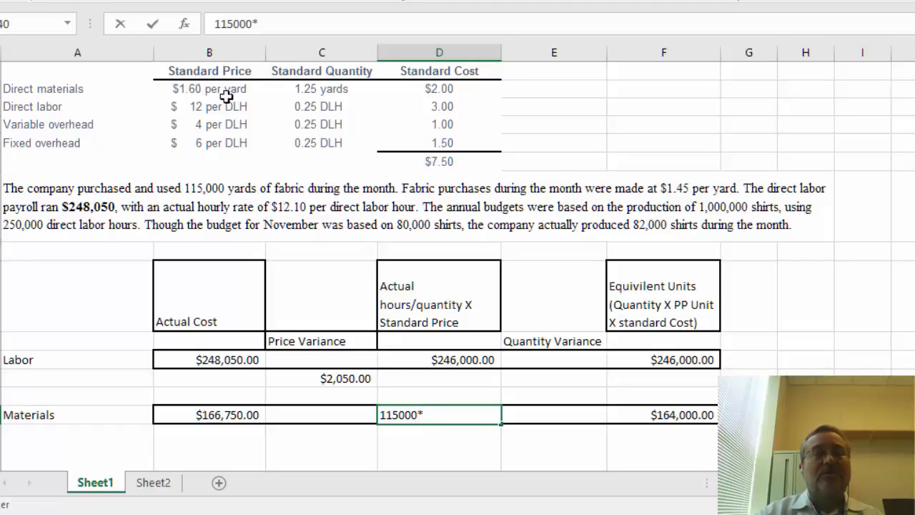
text(1.6)
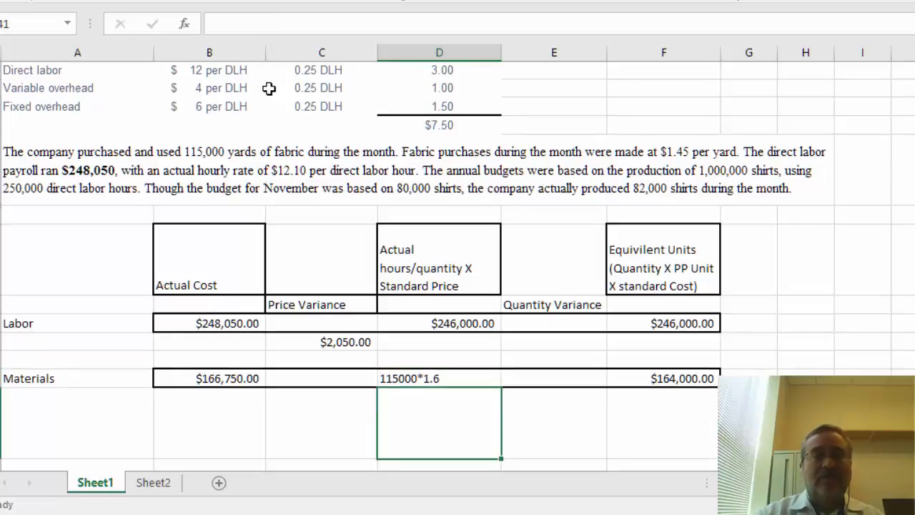
click(439, 378)
text(=)
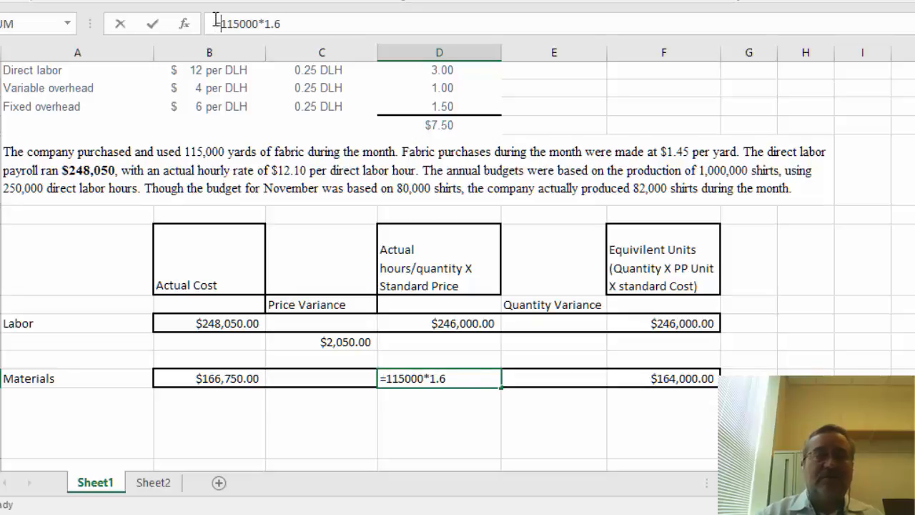
key(Enter)
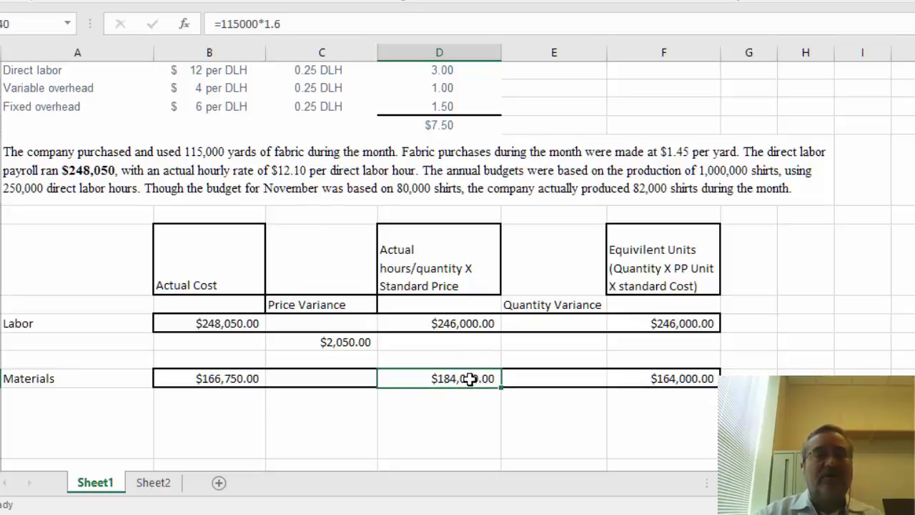
mouse_move(346, 405)
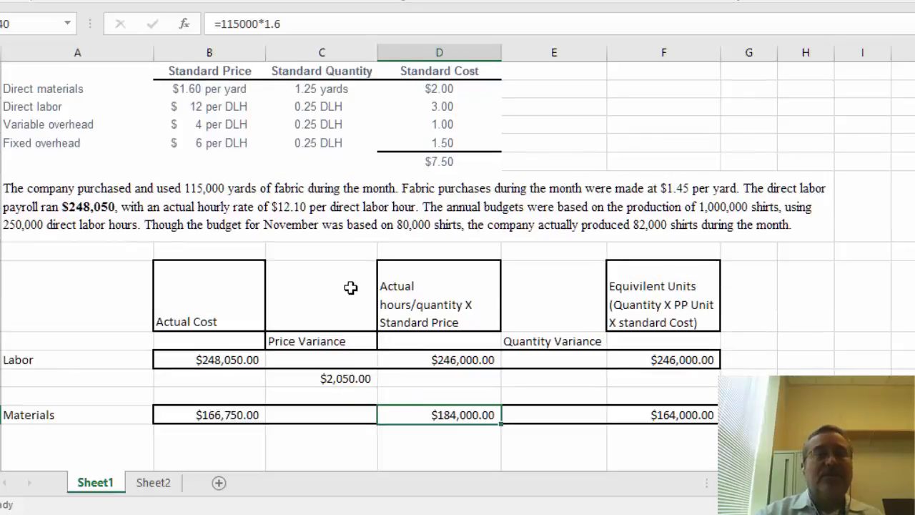
mouse_move(285, 224)
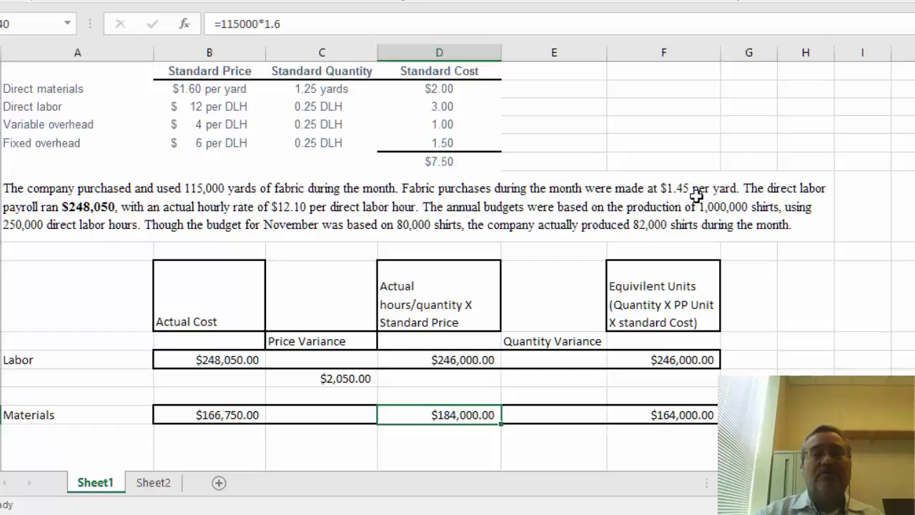
mouse_move(223, 93)
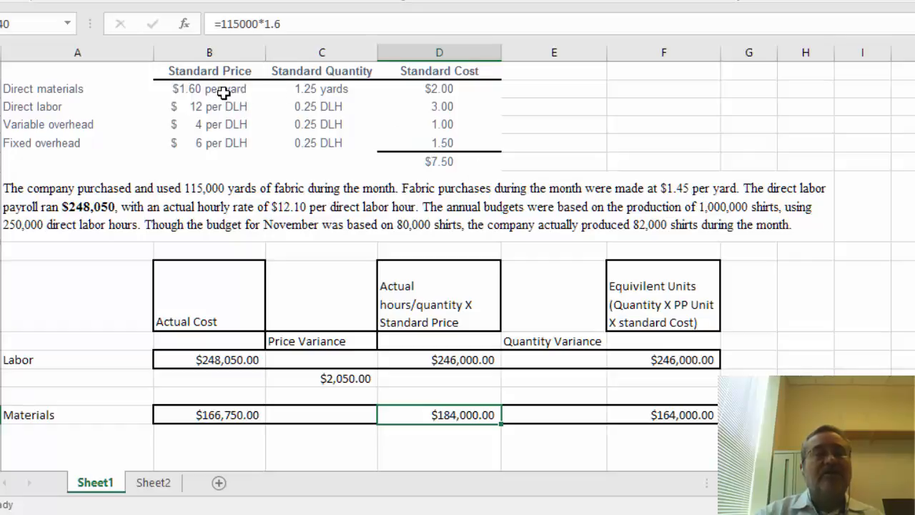
mouse_move(307, 176)
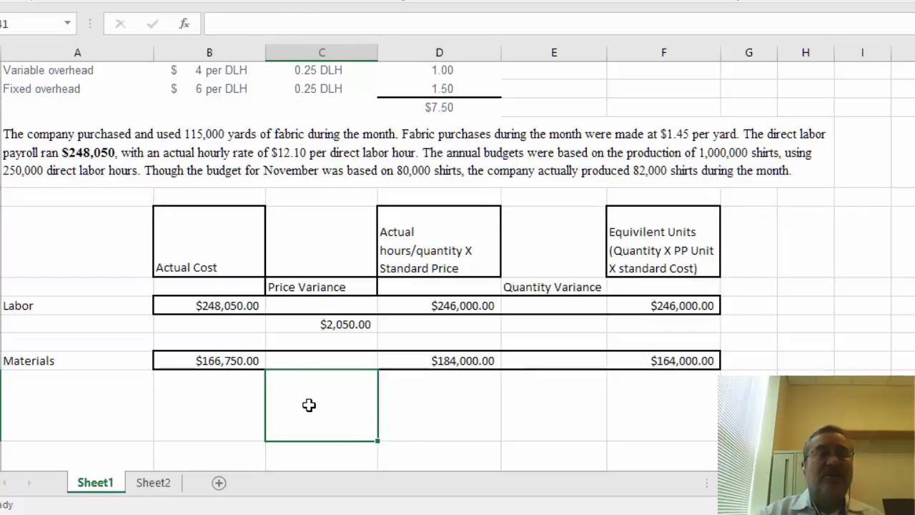
Step: Enter the Materials price variance =B40-D40, ($17,250.00), and label it F
text(=)
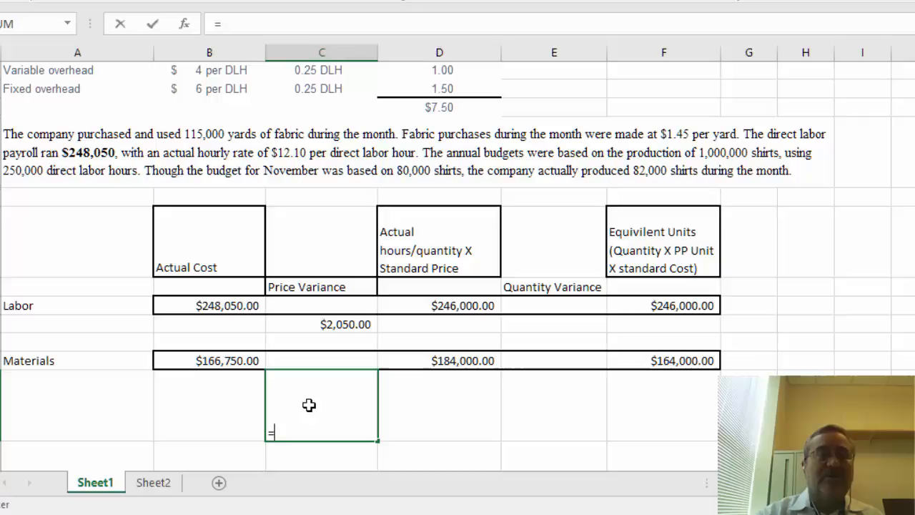
click(214, 360)
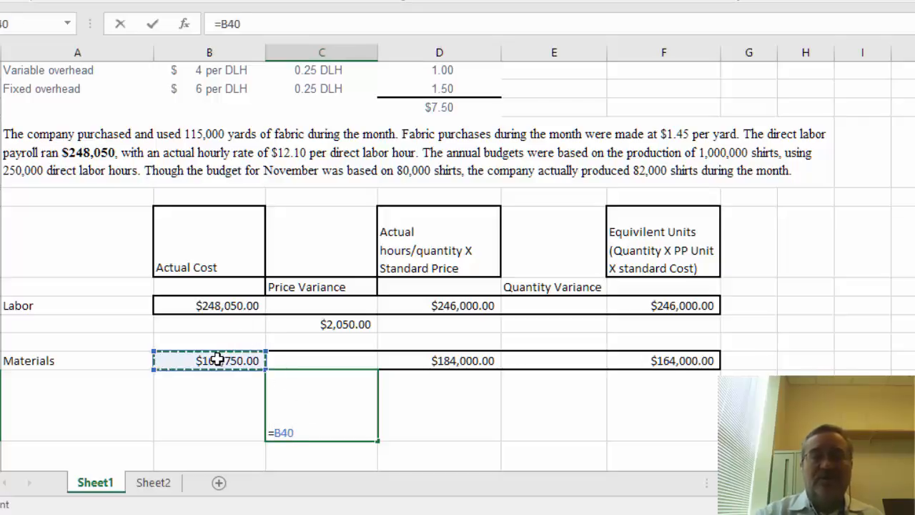
key(-)
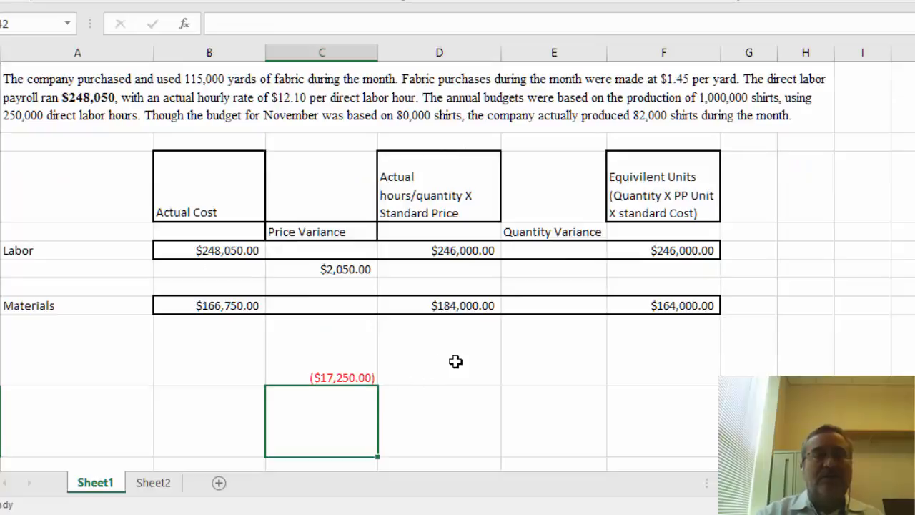
click(456, 357)
text(F)
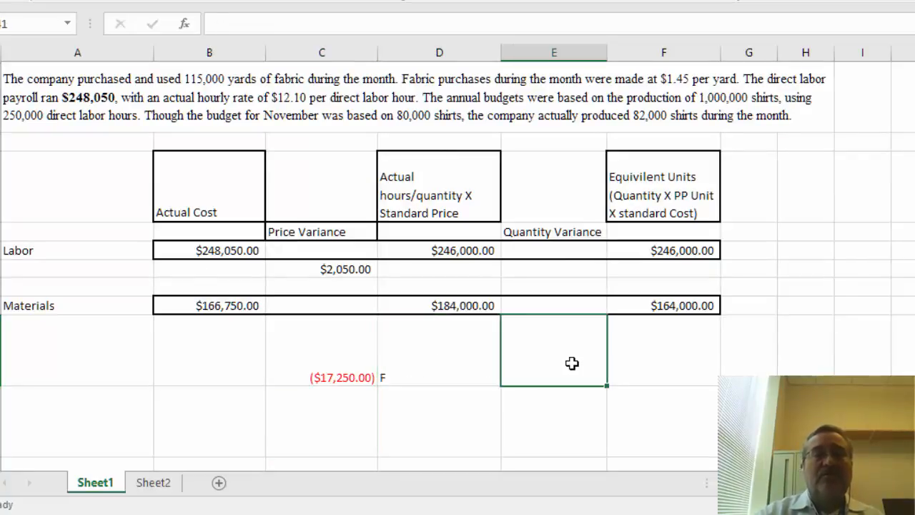
mouse_move(525, 351)
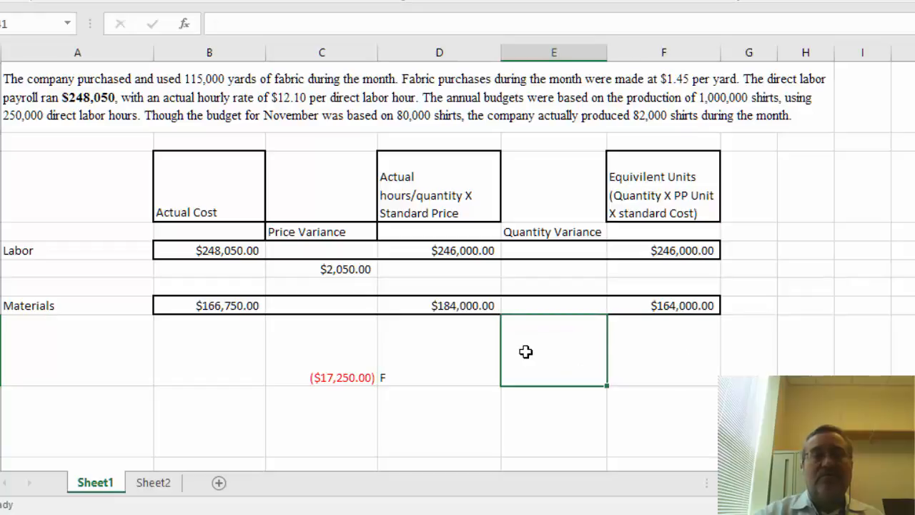
Step: Enter the Materials quantity variance =D40-F40, $20,000.00, and label it U
text(=)
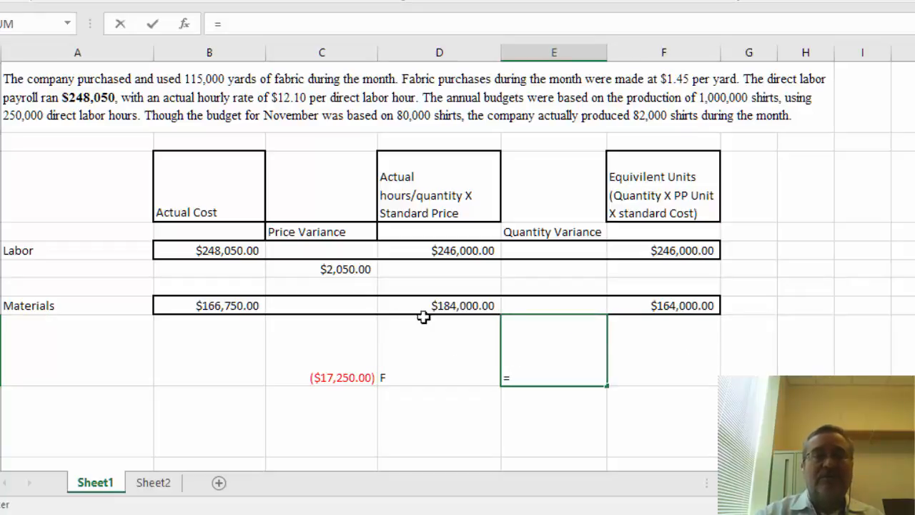
click(439, 305)
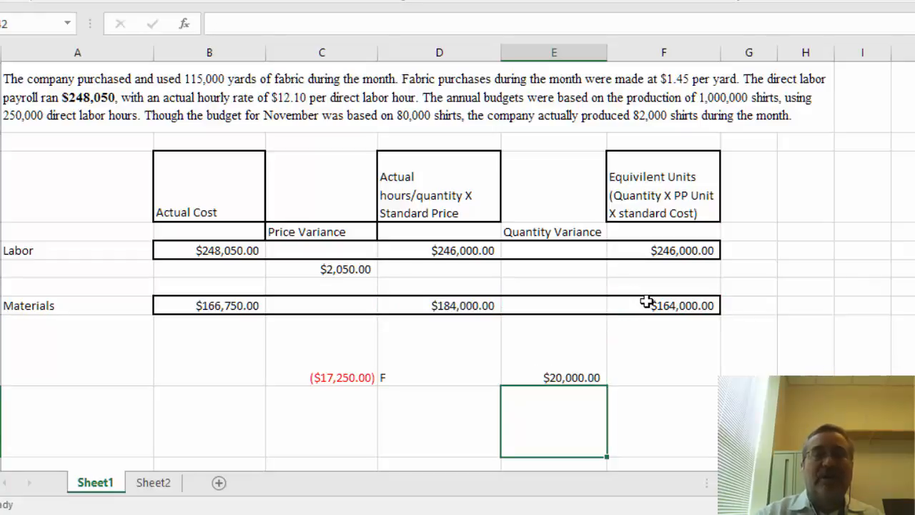
click(676, 349)
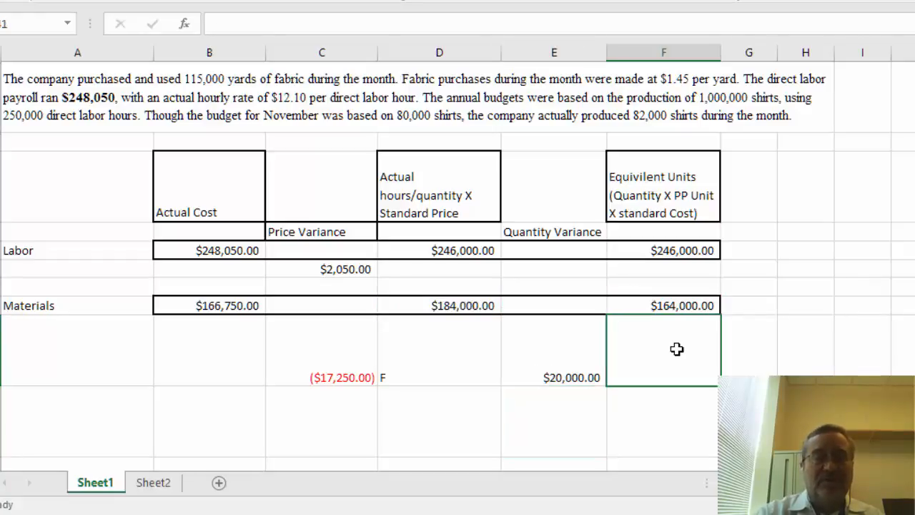
text(U)
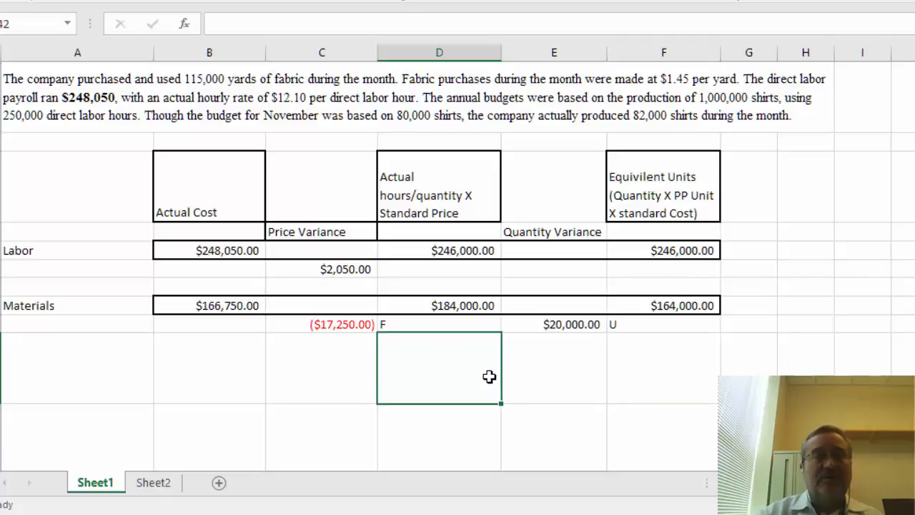
Step: Enter =B40-F40 in D42 for the $2,750.00 total variance, labelled U
text(=)
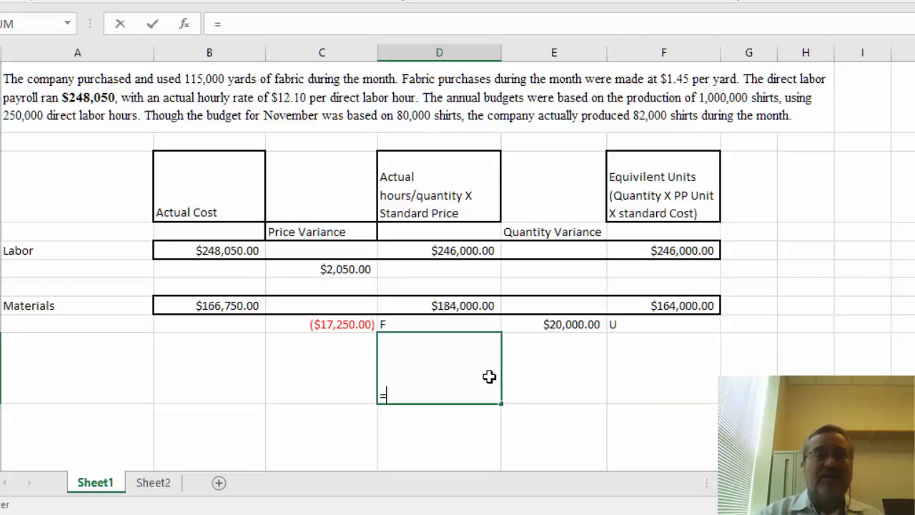
click(210, 305)
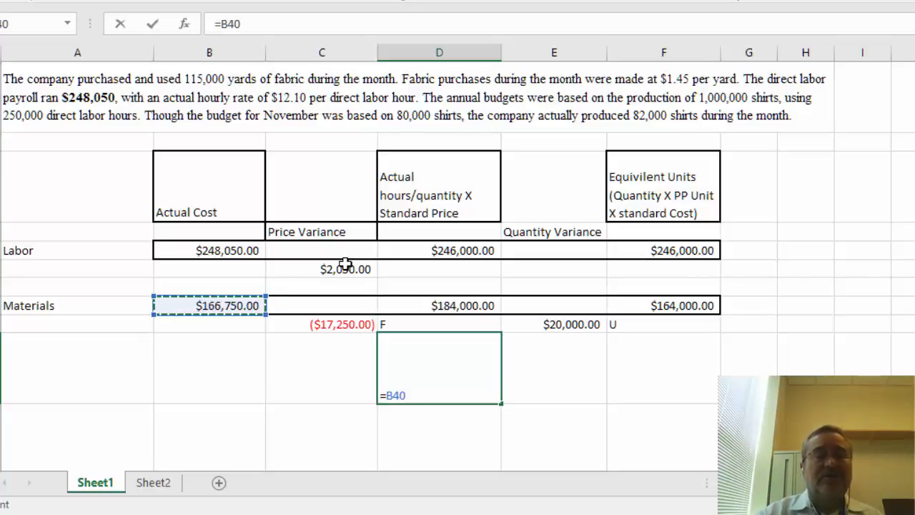
text(-)
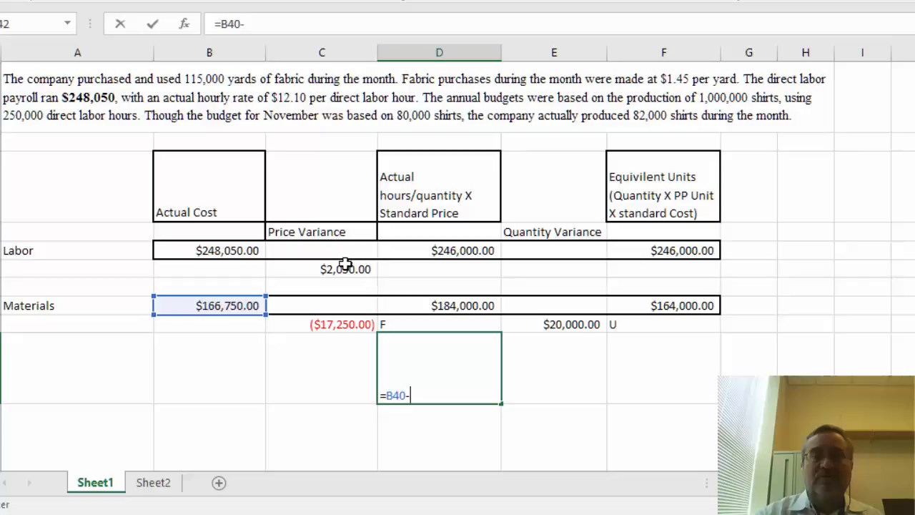
click(663, 305)
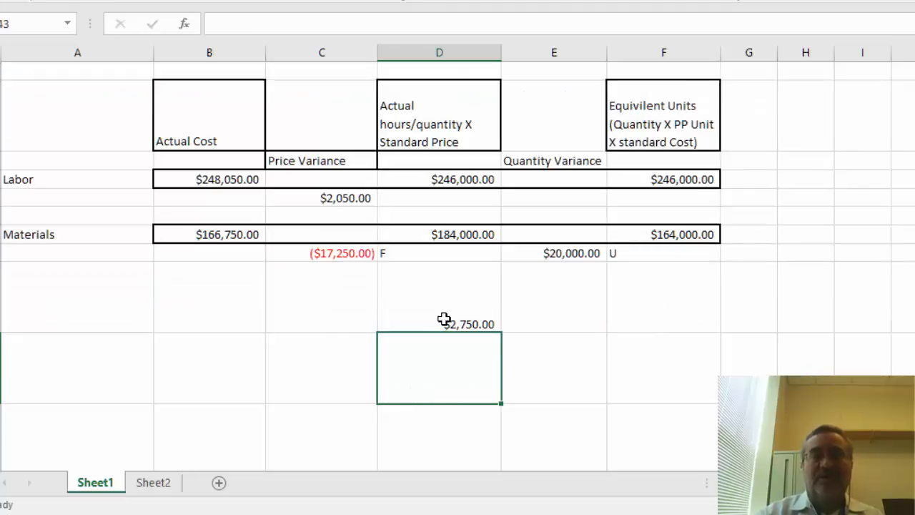
click(554, 297)
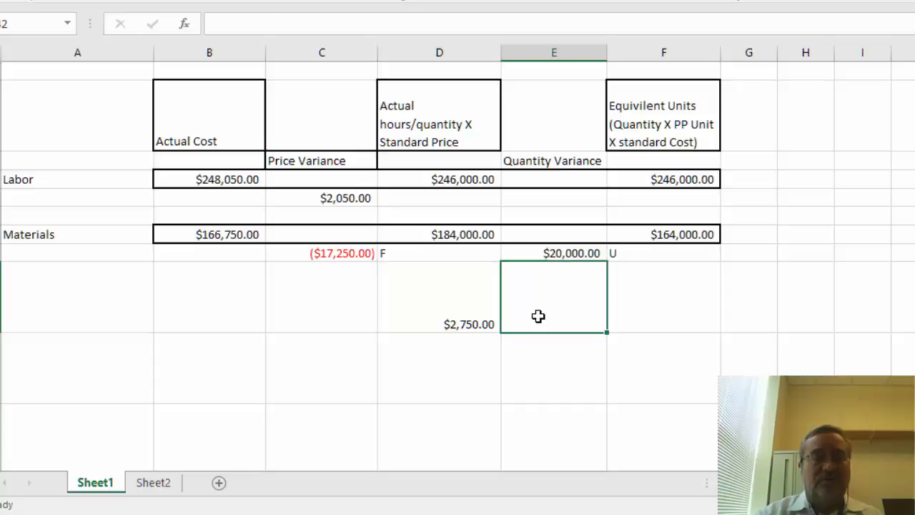
text(U)
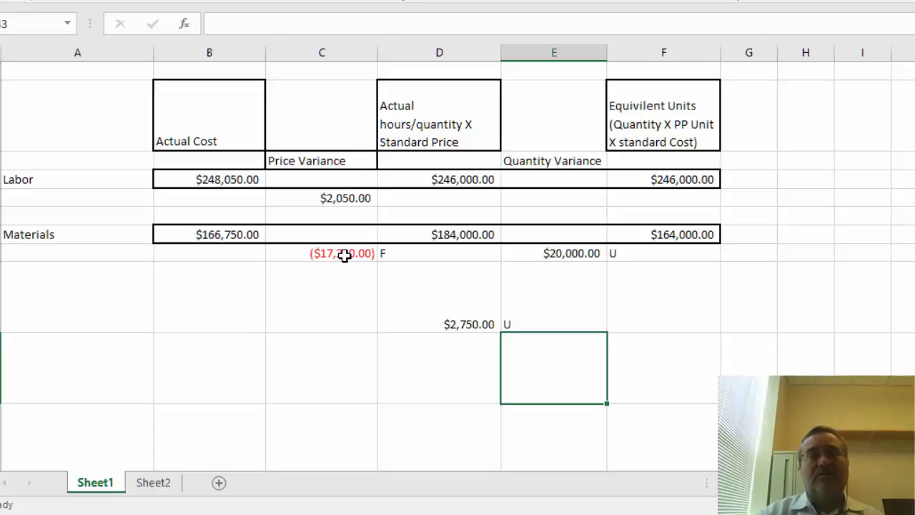
mouse_move(303, 266)
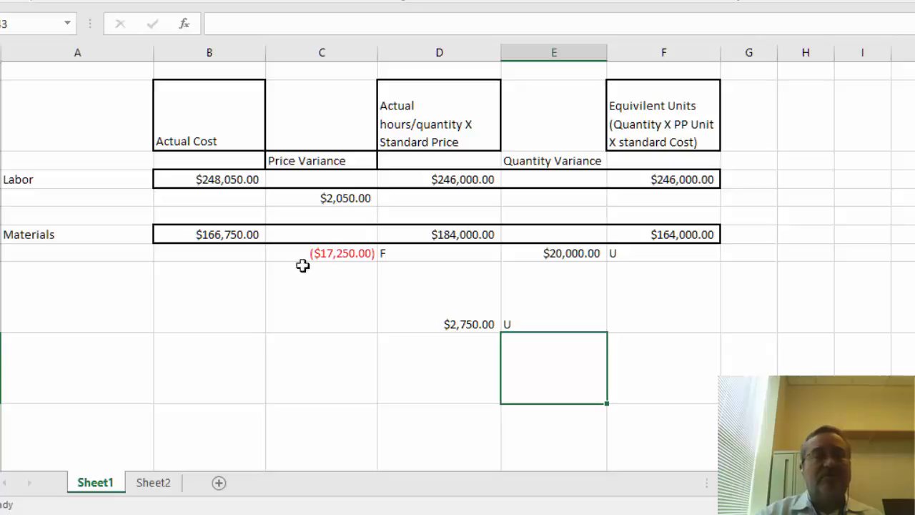